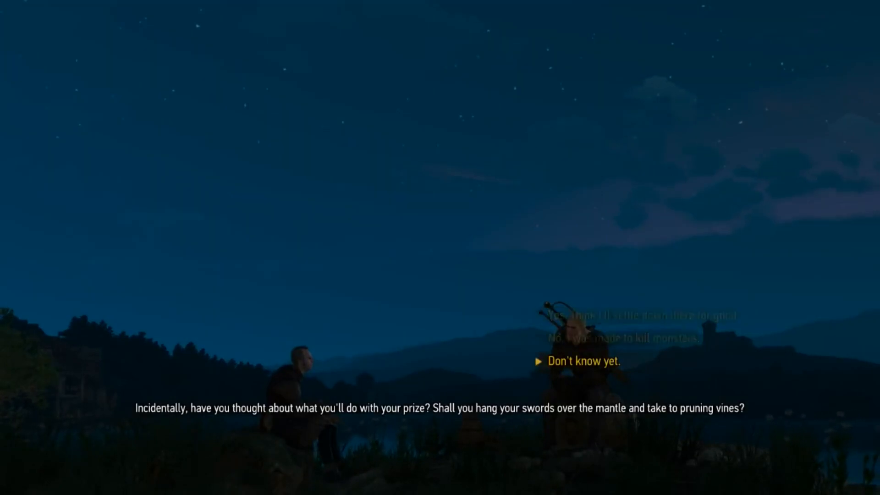
- Show the Main Board of The Castle project with its linked story elements
{"action": "left_click", "coordinate": [580, 372]}
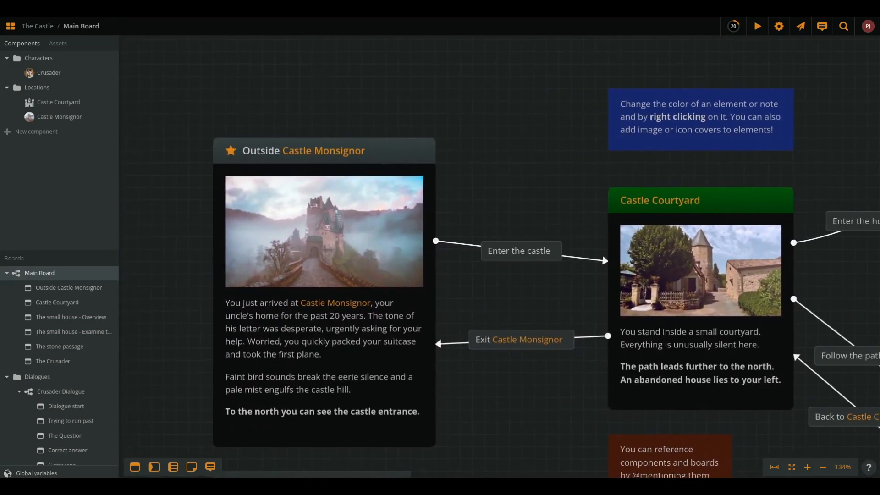
- Add an elseIf row to the paintingExamined branch in Crusader Dialogue, then return to the Main Board
{"action": "left_click", "coordinate": [322, 150]}
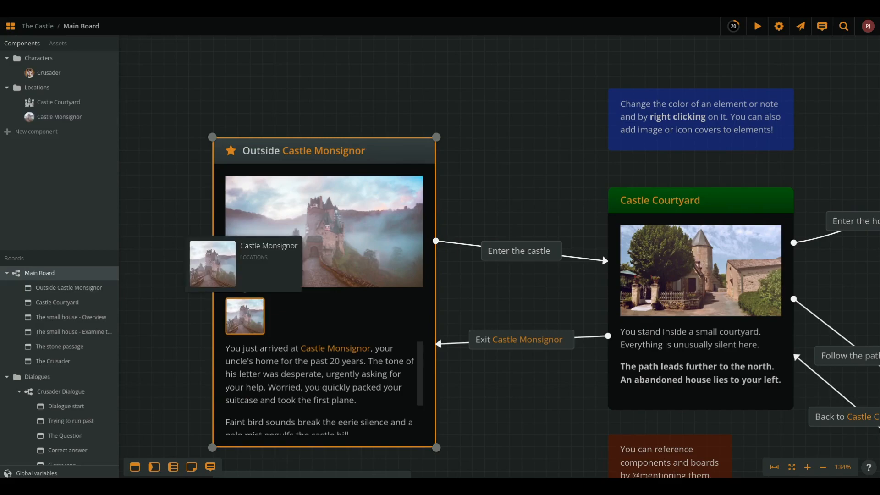
{"action": "left_click", "coordinate": [59, 117]}
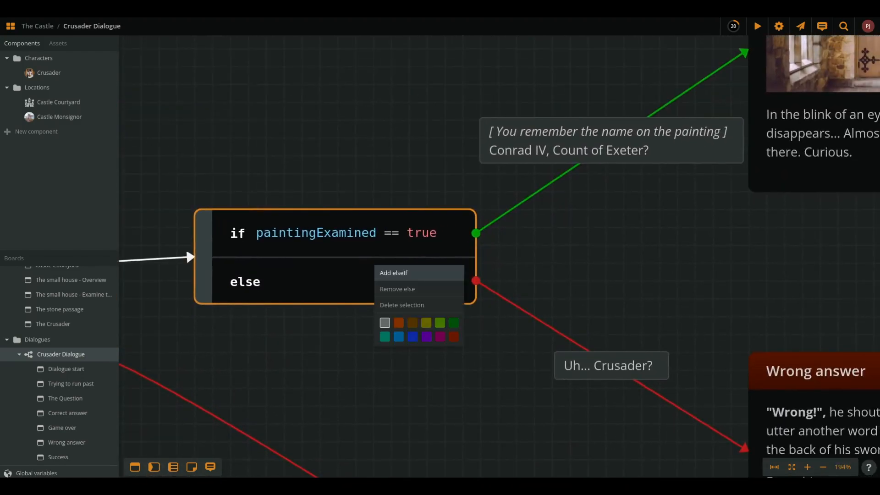
{"action": "left_click", "coordinate": [393, 274]}
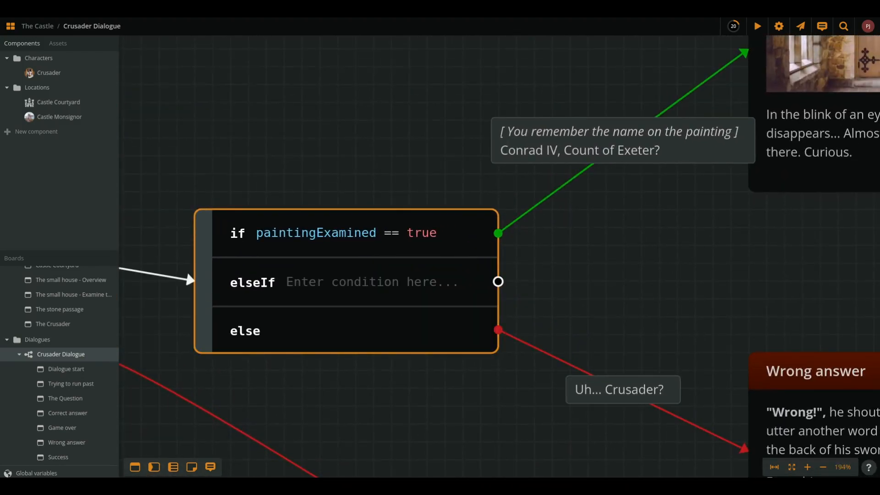
{"action": "type", "text": "paintingExamined = true"}
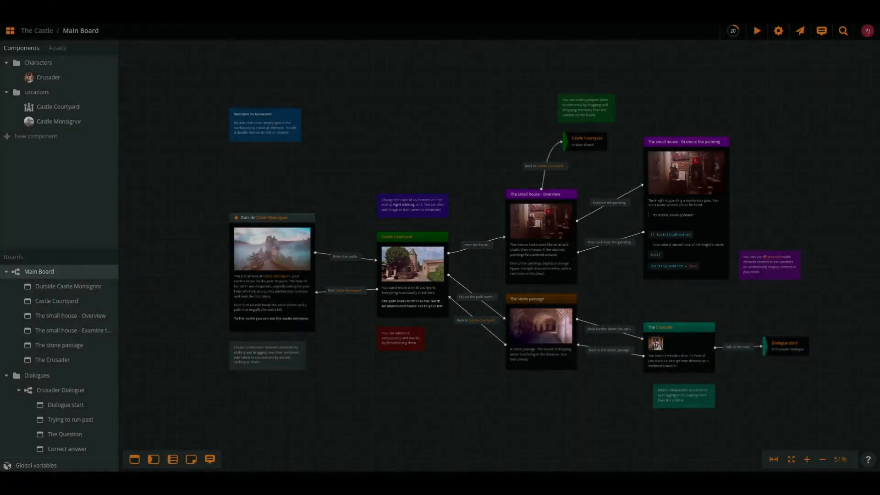
- Export all boards of the project as JSON with assets included
{"action": "left_click", "coordinate": [799, 32]}
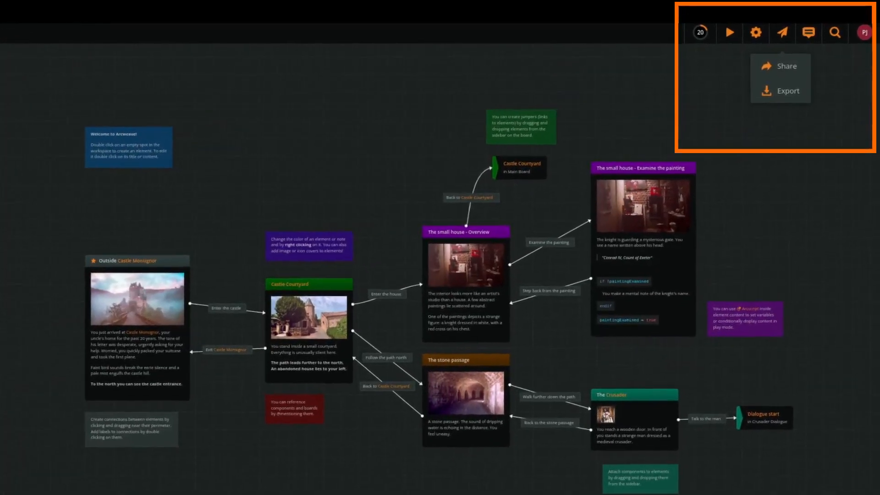
{"action": "left_click", "coordinate": [780, 90]}
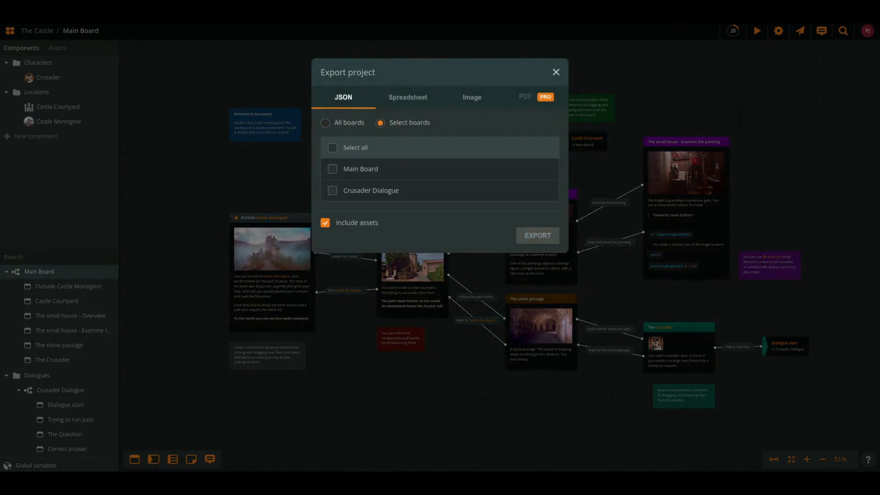
{"action": "left_click", "coordinate": [331, 148]}
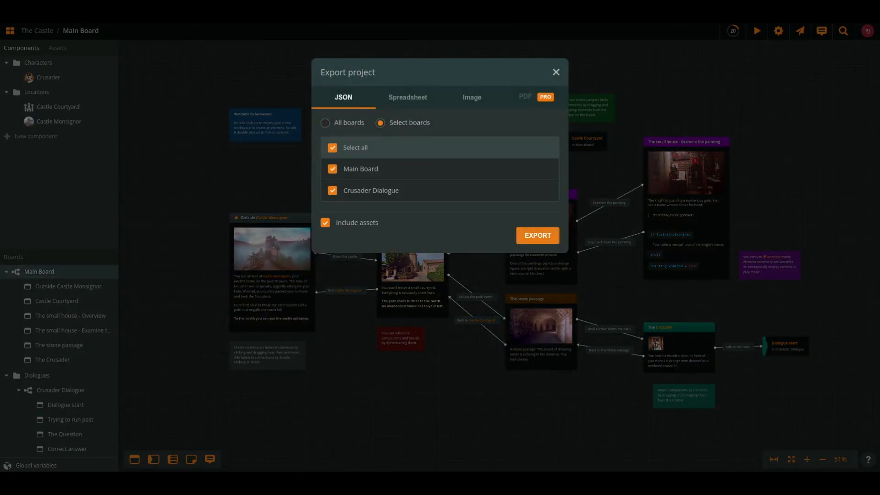
{"action": "left_click", "coordinate": [324, 123]}
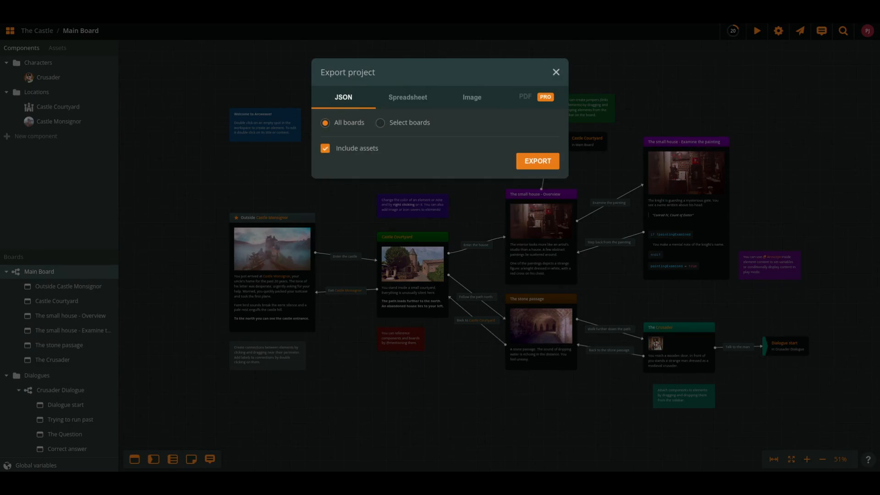
{"action": "left_click", "coordinate": [537, 160]}
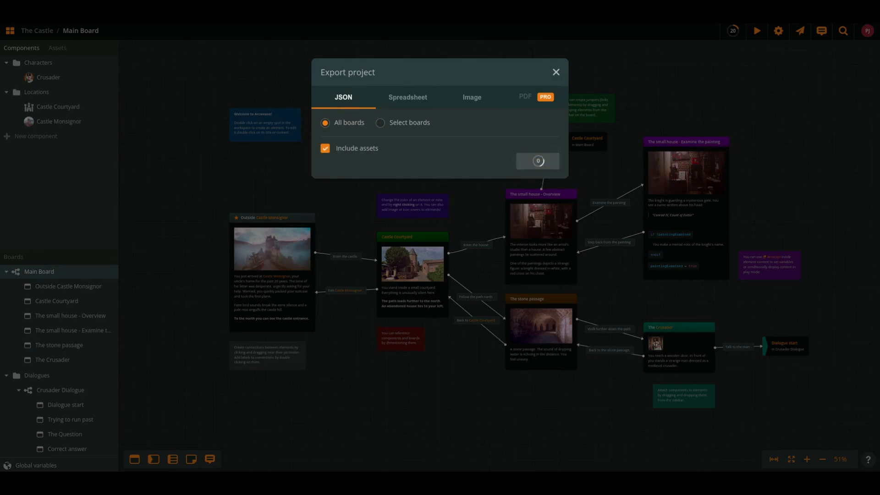
{"action": "left_click", "coordinate": [537, 160]}
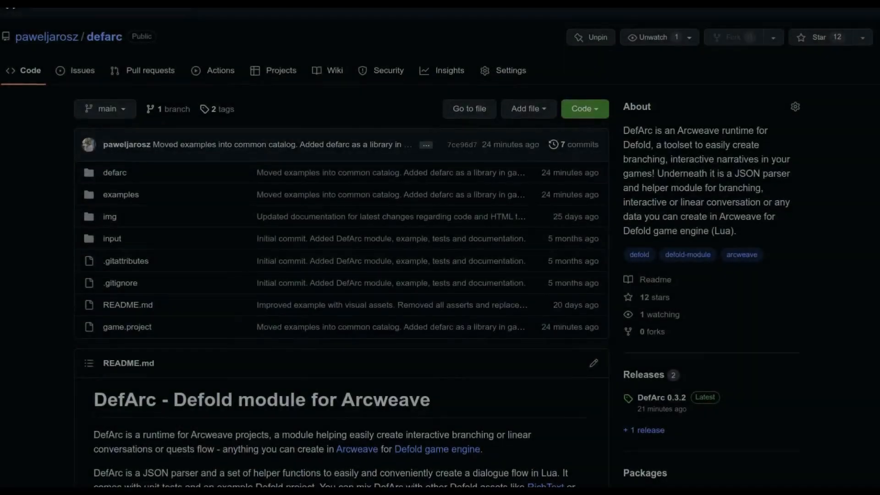
- Reach the DefArc 0.3.2 release from the README and copy its Source code (zip) link
{"action": "scroll", "scroll_direction": "down", "scroll_amount": 3}
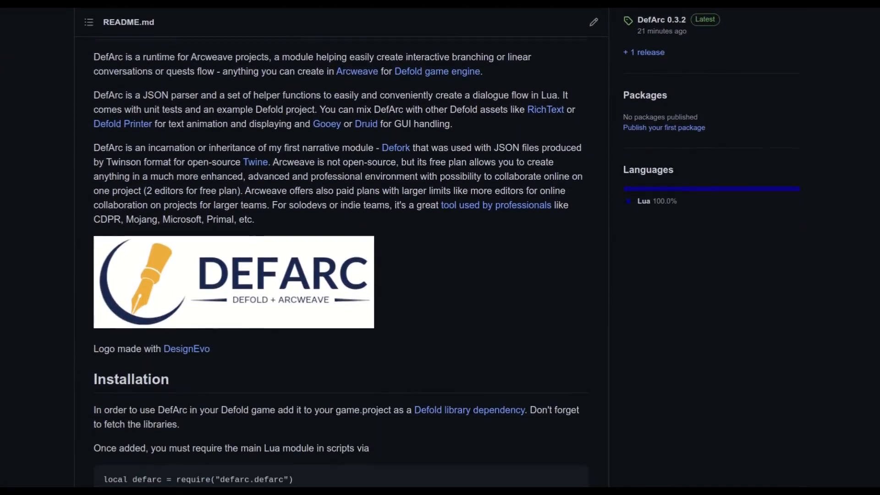
{"action": "scroll", "scroll_direction": "down", "scroll_amount": 3}
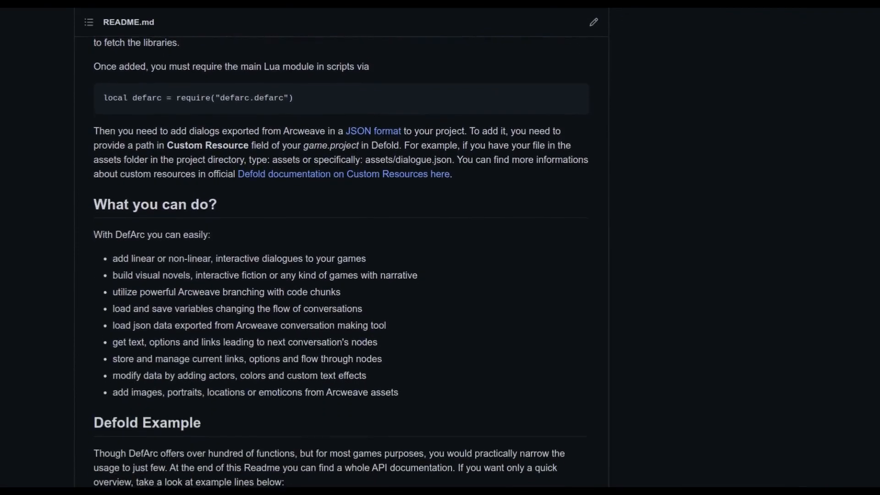
{"action": "scroll", "scroll_direction": "down", "scroll_amount": 3}
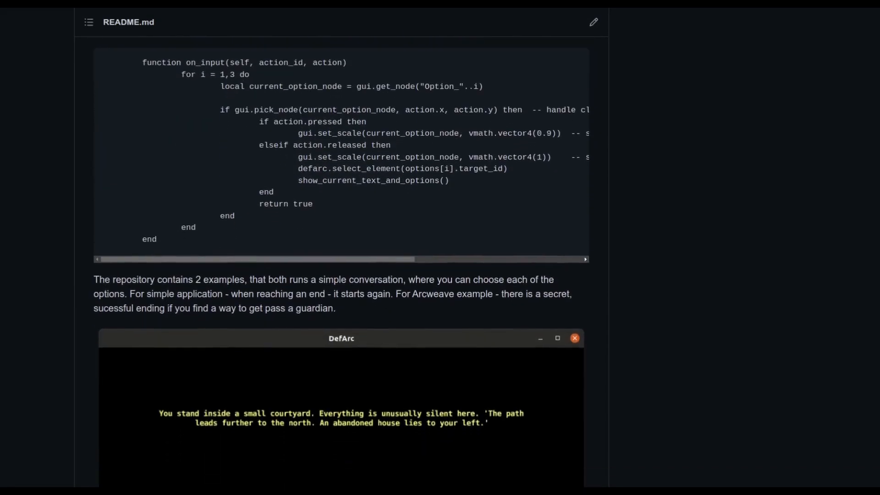
{"action": "scroll", "scroll_direction": "down", "scroll_amount": 3}
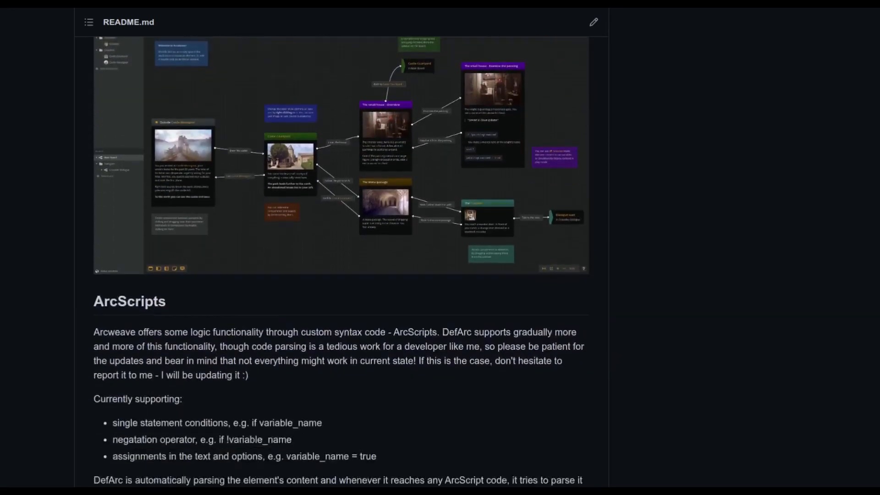
{"action": "scroll", "scroll_direction": "down", "scroll_amount": 3}
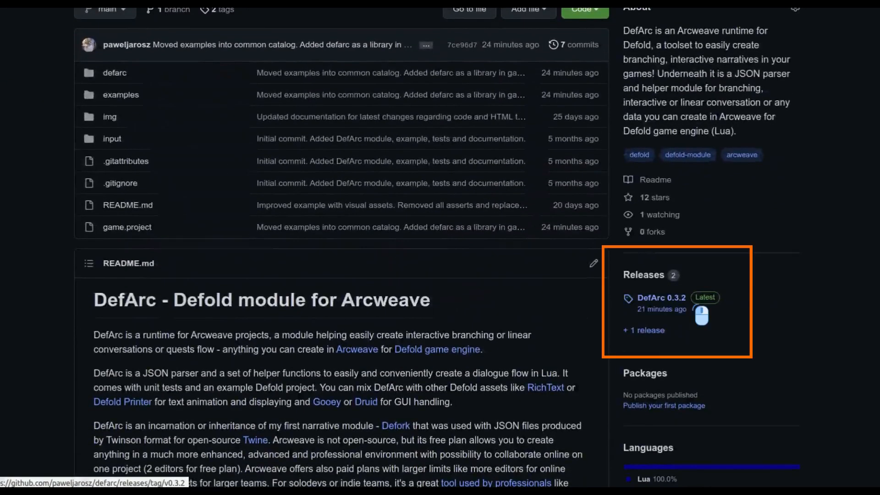
{"action": "left_click", "coordinate": [661, 297]}
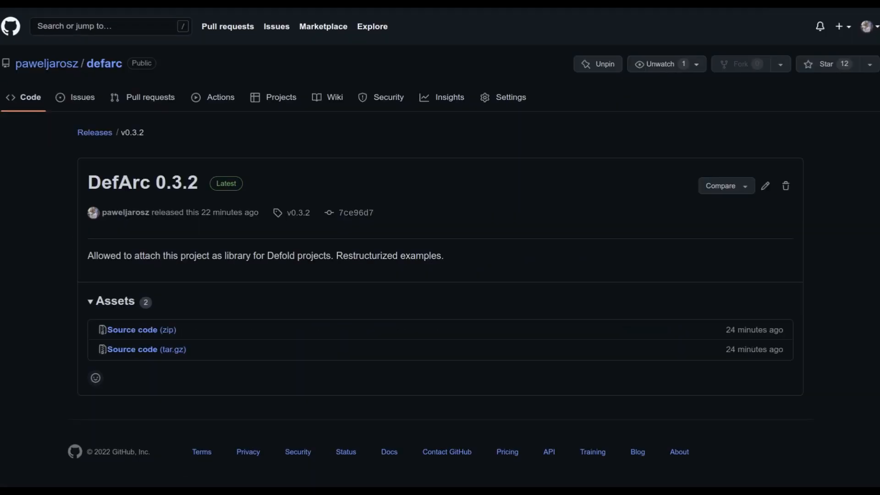
{"action": "right_click", "coordinate": [132, 329]}
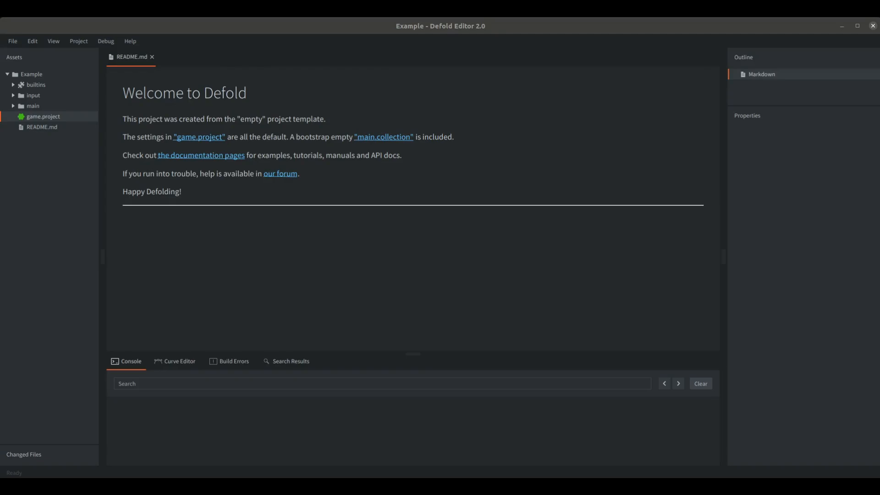
{"action": "double_click", "coordinate": [44, 116]}
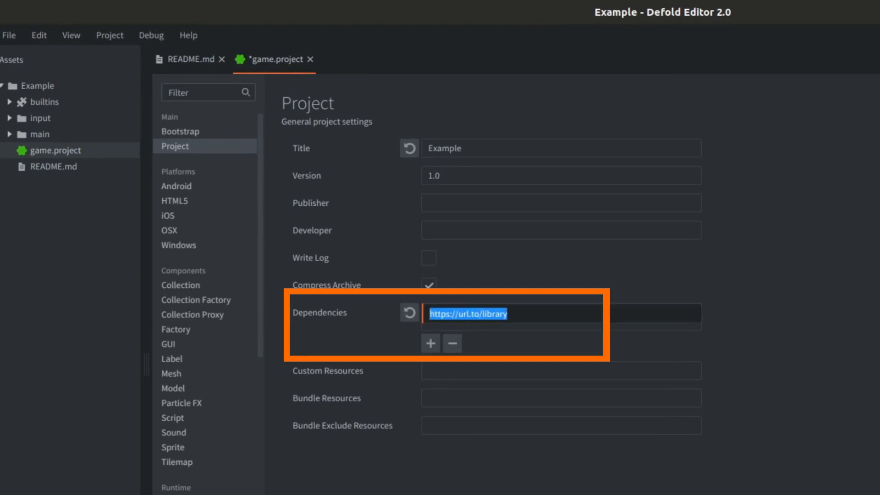
{"action": "type", "text": "https://github.com/paweljarosz/defarc/archive/refs/tags/v0.3.2.zip"}
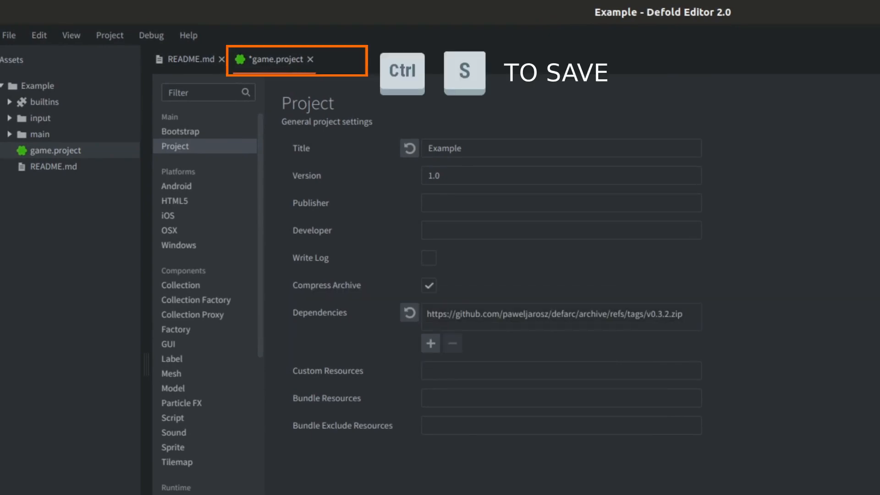
{"action": "left_click", "coordinate": [108, 35]}
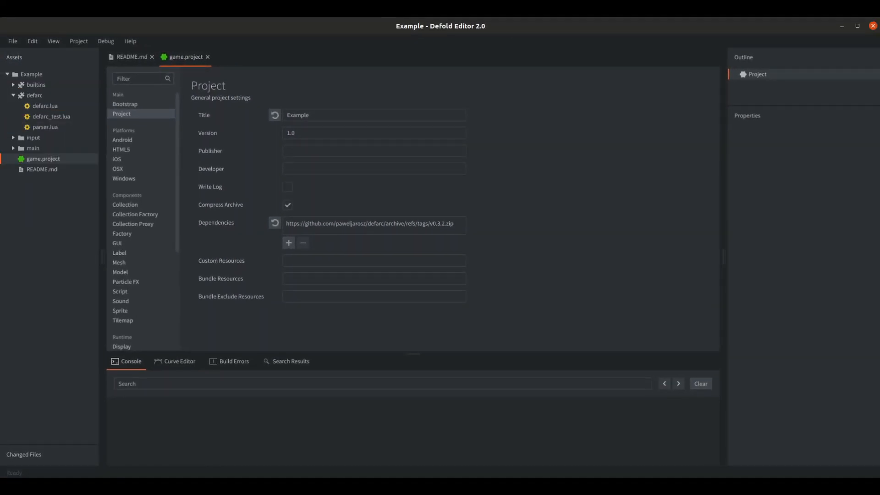
{"action": "double_click", "coordinate": [45, 105]}
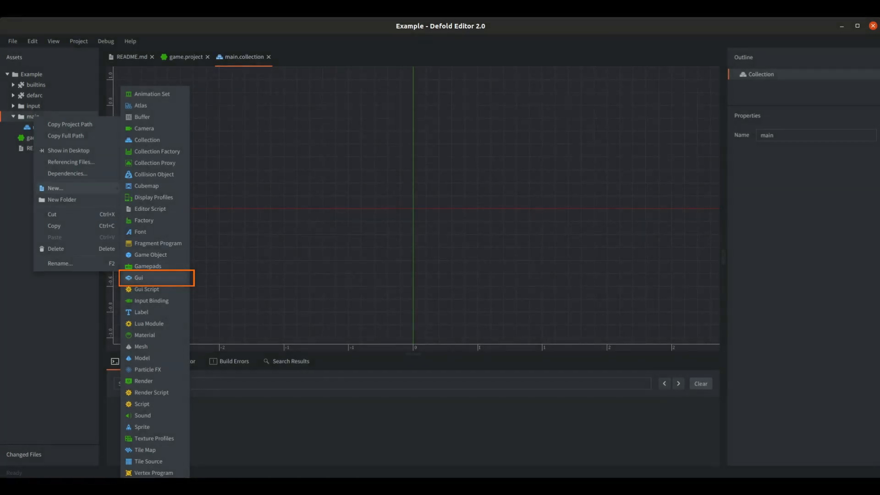
- Create main.gui in the main folder with a new text node
{"action": "left_click", "coordinate": [139, 277]}
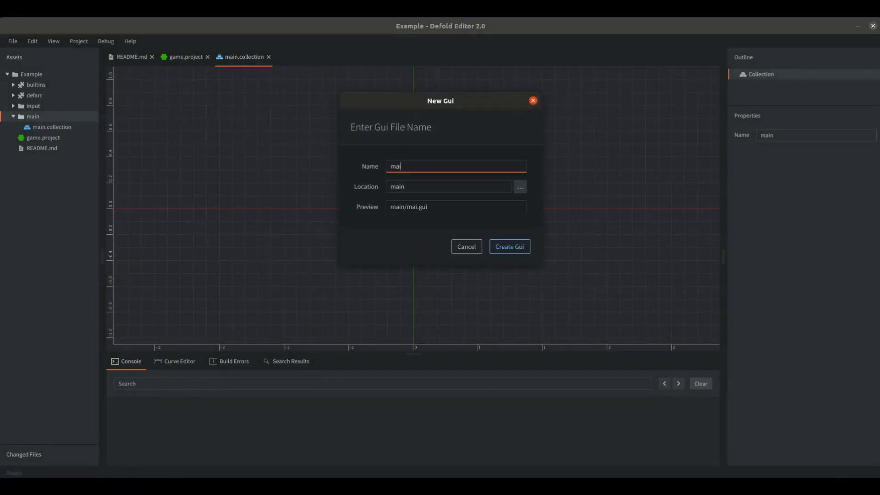
{"action": "left_click", "coordinate": [510, 246]}
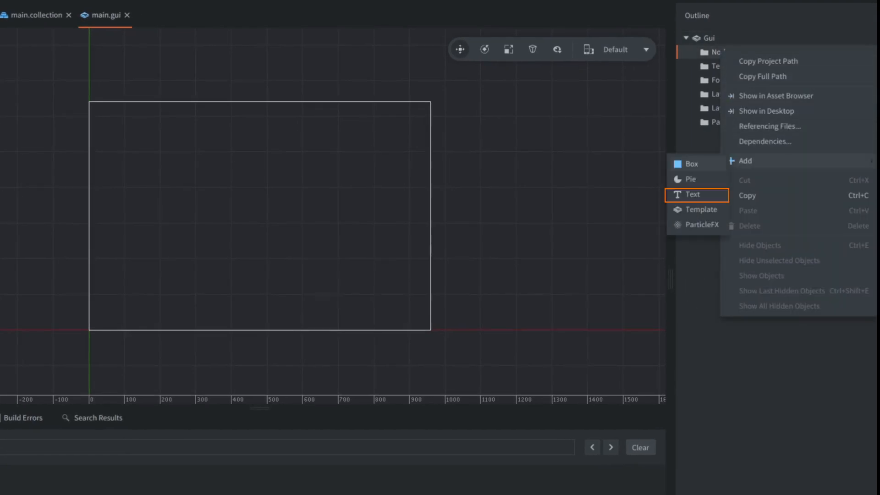
{"action": "left_click", "coordinate": [697, 195]}
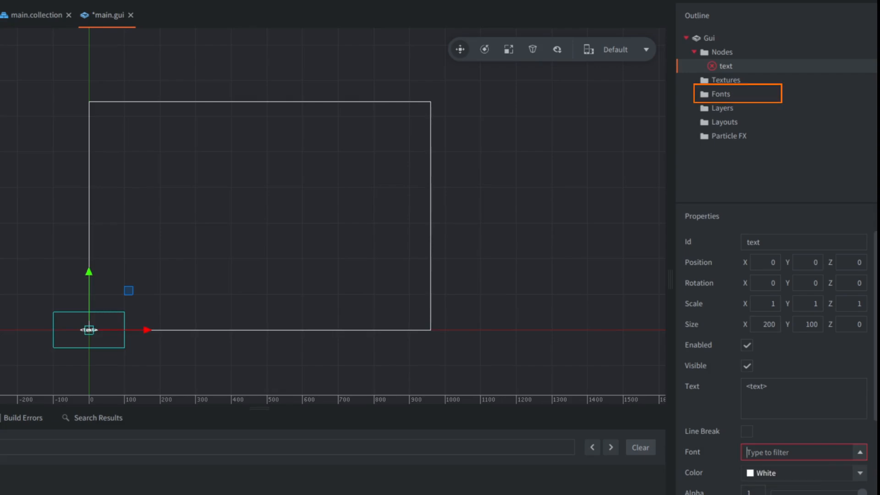
- Add the built-in system_font to the gui and make the text node read Hello World with it
{"action": "right_click", "coordinate": [718, 94]}
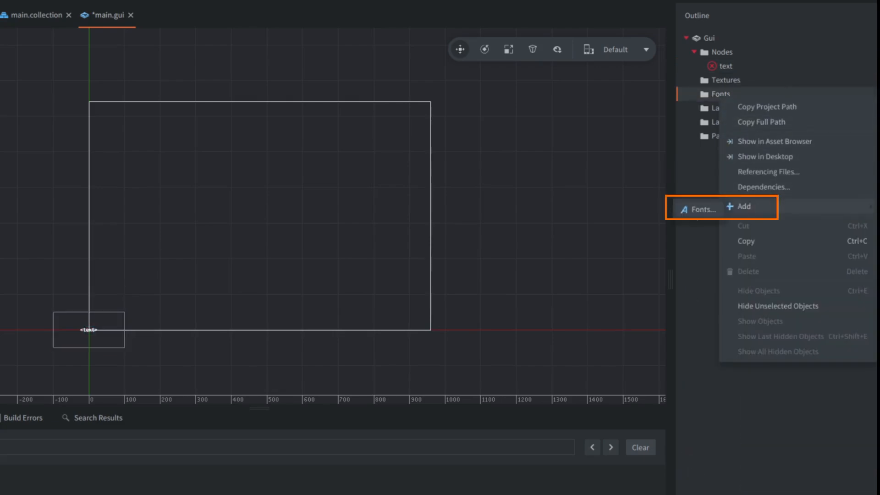
{"action": "left_click", "coordinate": [709, 209]}
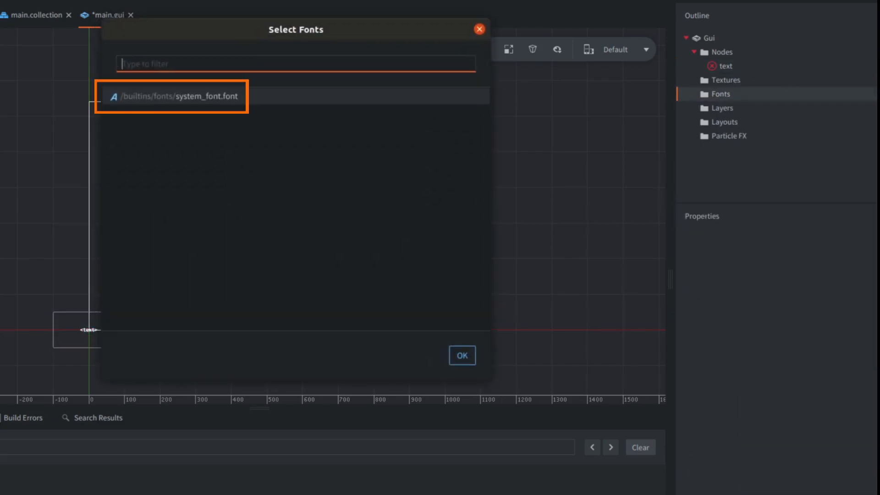
{"action": "left_click", "coordinate": [462, 356]}
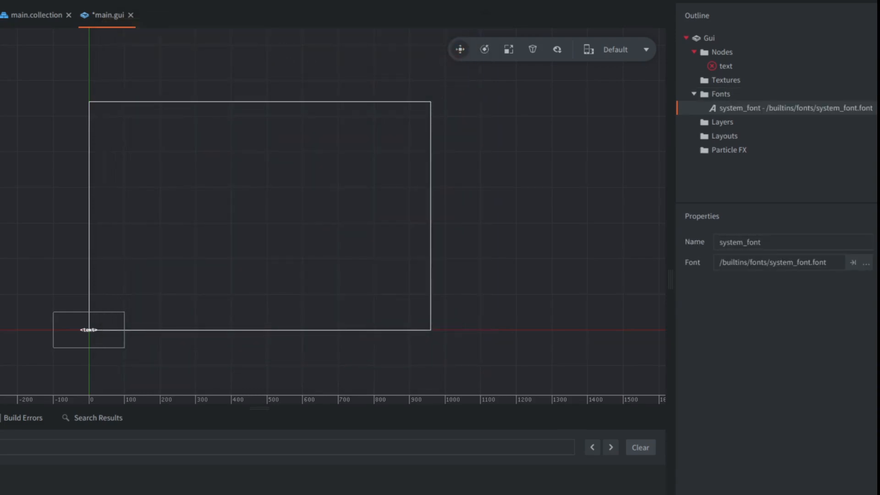
{"action": "left_click", "coordinate": [726, 66]}
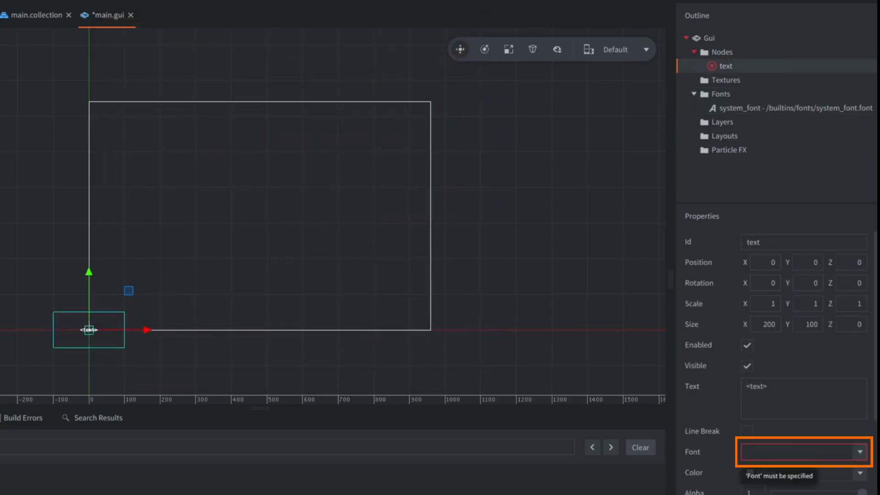
{"action": "type", "text": "Hello World"}
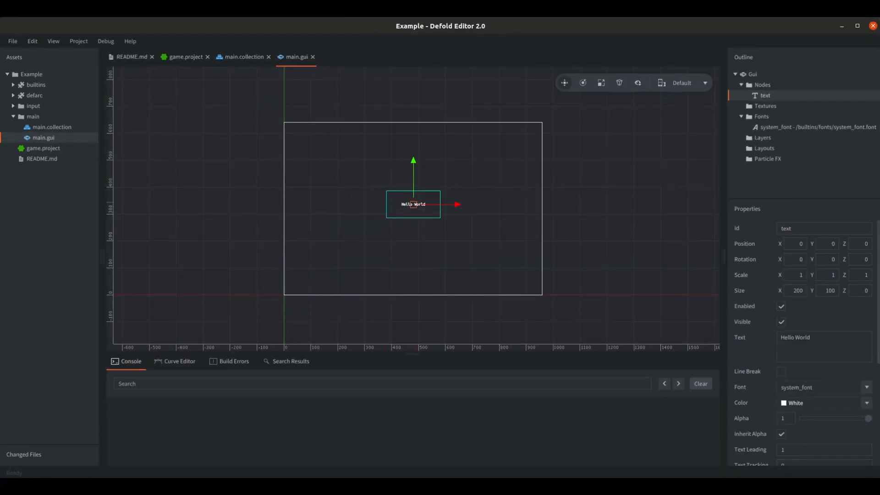
- Add a game object to main.collection carrying /main/main.gui as a component file
{"action": "left_click", "coordinate": [241, 56]}
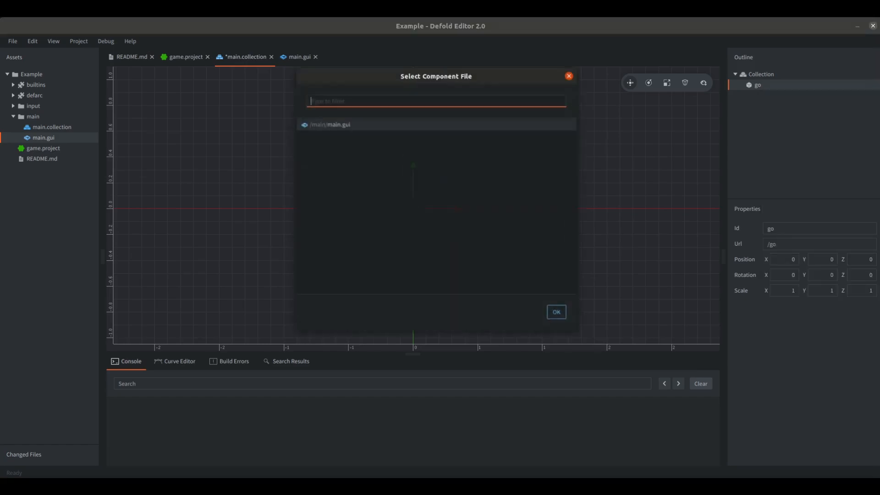
{"action": "left_click", "coordinate": [555, 311]}
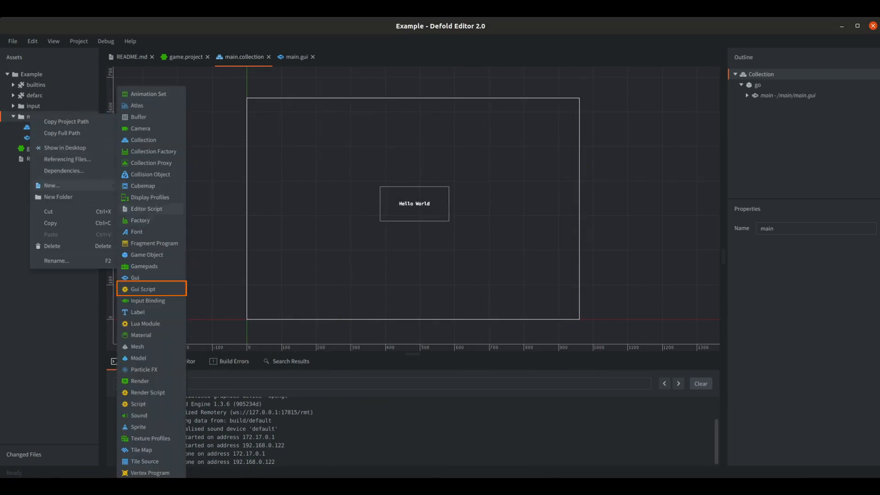
- Create a new GUI script in main and start its init with a gui.set_text call
{"action": "left_click", "coordinate": [143, 288]}
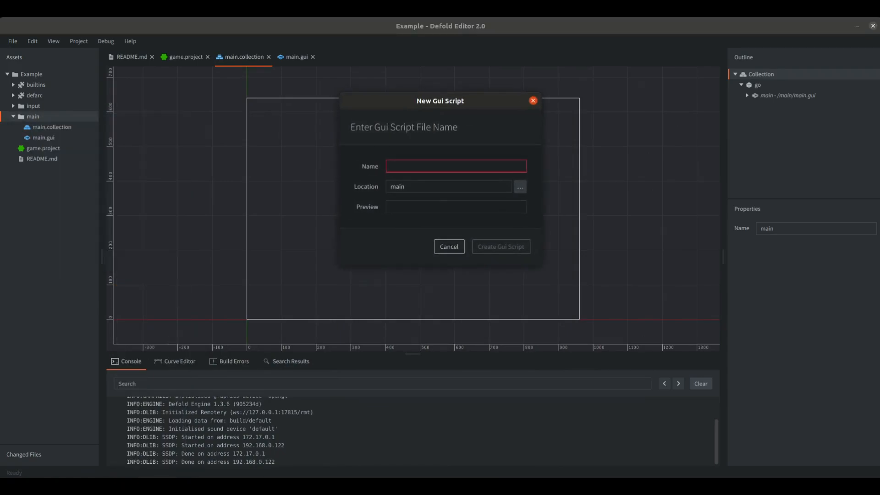
{"action": "left_click", "coordinate": [501, 246]}
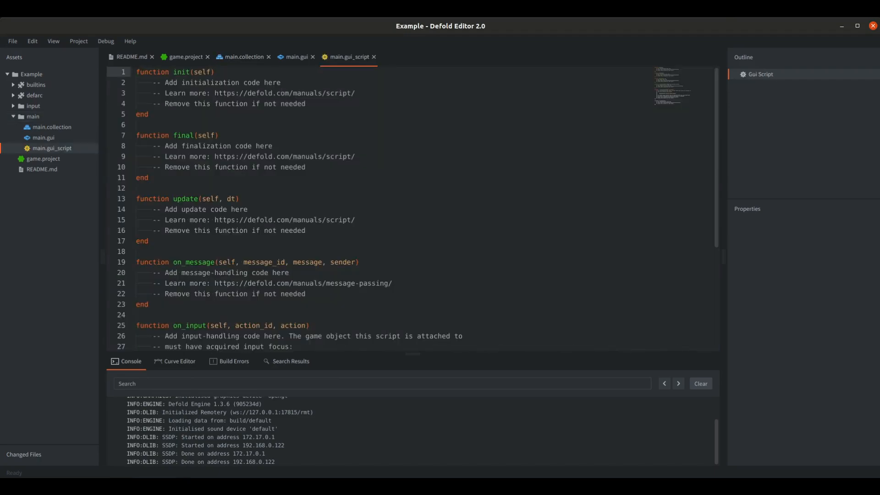
{"action": "scroll", "scroll_direction": "down", "scroll_amount": 3}
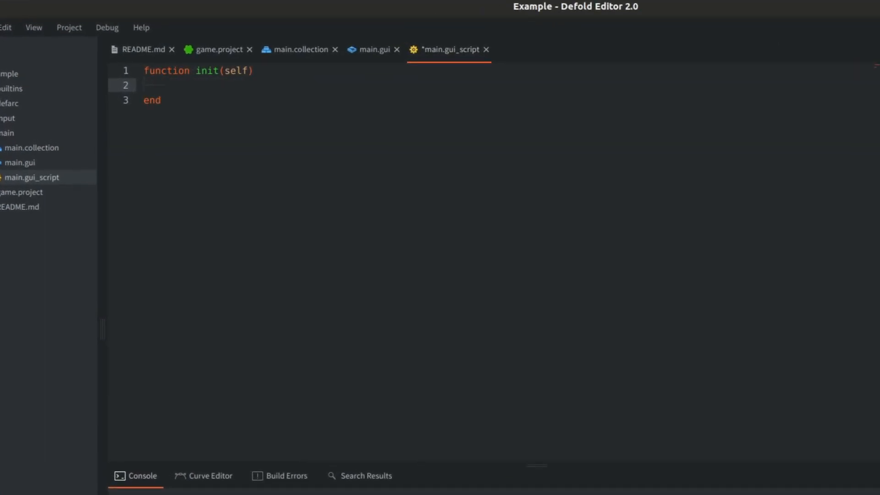
{"action": "type", "text": "gui"}
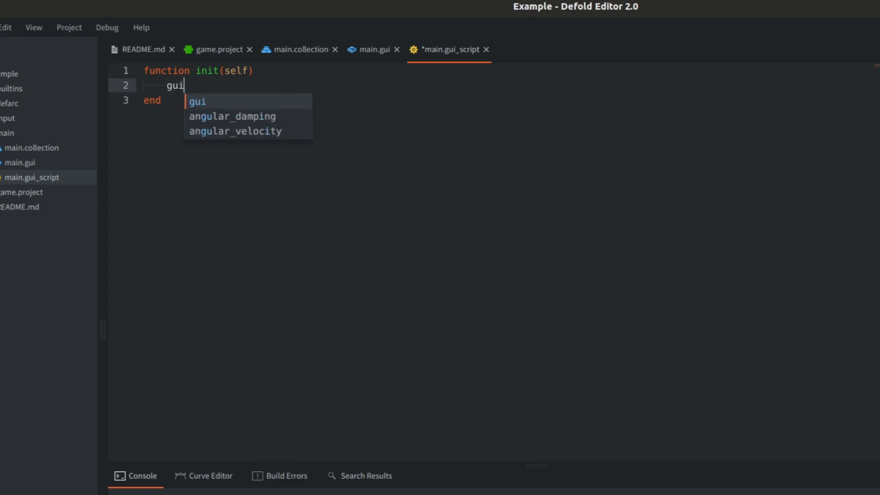
{"action": "type", "text": ".set_te"}
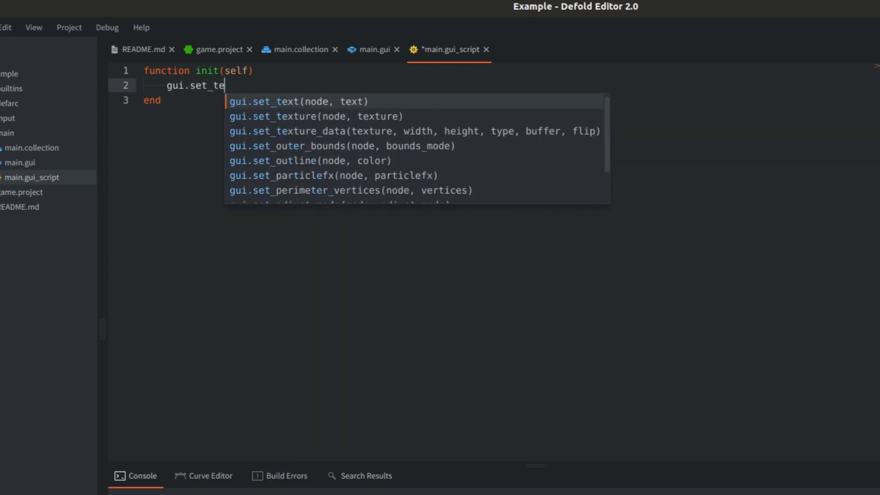
{"action": "left_click", "coordinate": [297, 100]}
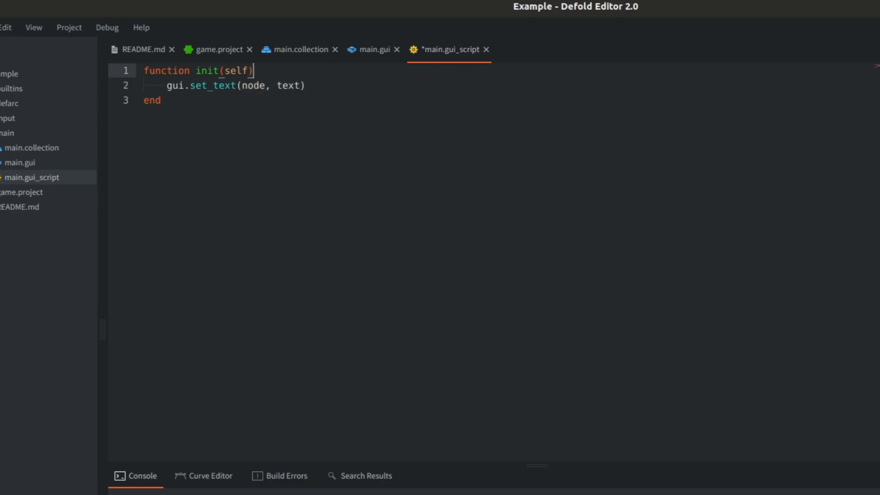
- Look up the "title" node, set its text to "Hello! I am Pawel" and attach the script to the gui root
{"action": "type", "text": "local"}
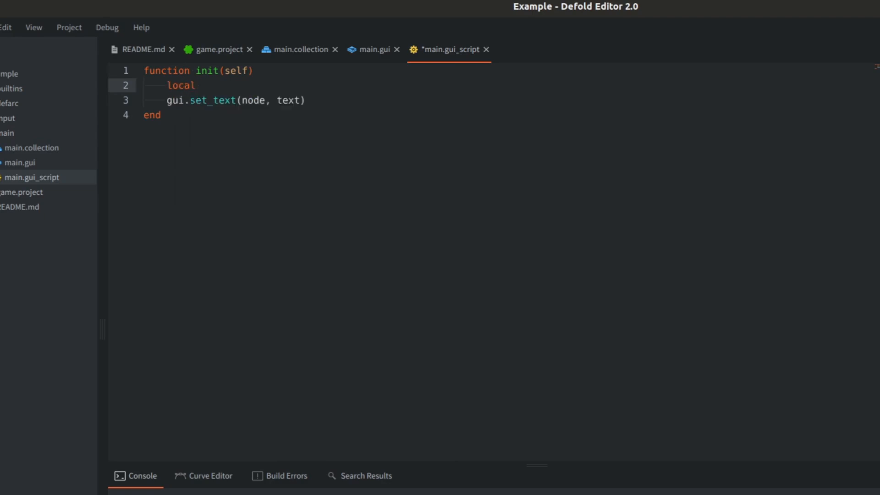
{"action": "type", "text": "node = gui.get_node(\""}
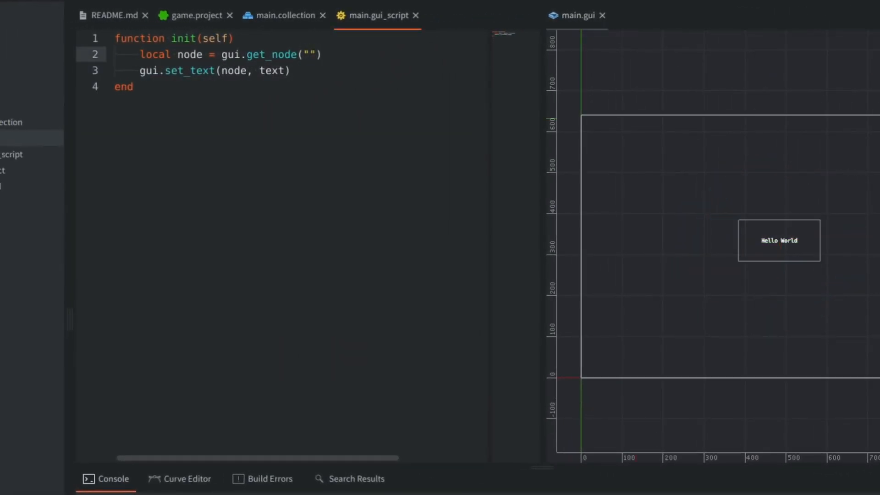
{"action": "type", "text": "title"}
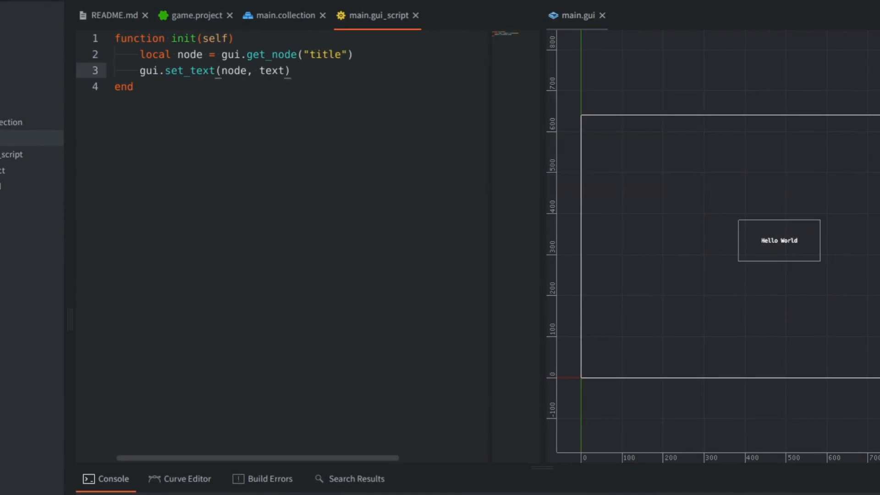
{"action": "type", "text": "\"Hello! \""}
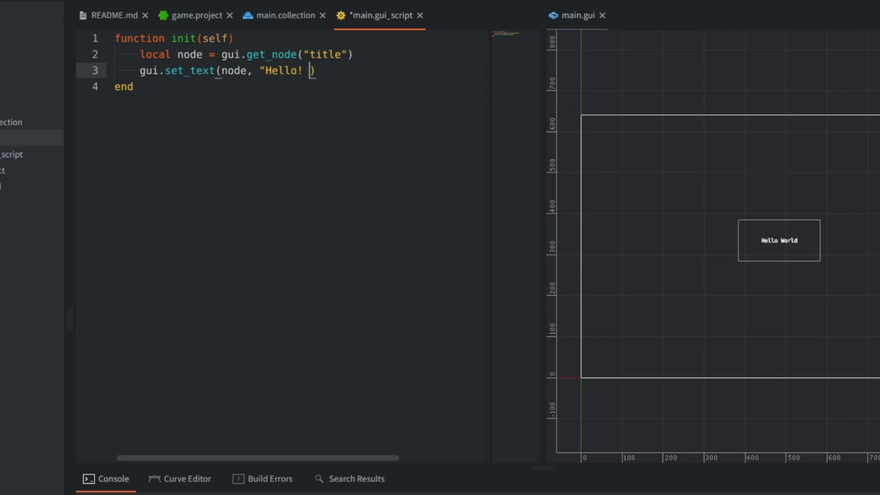
{"action": "type", "text": "I am Pawel\""}
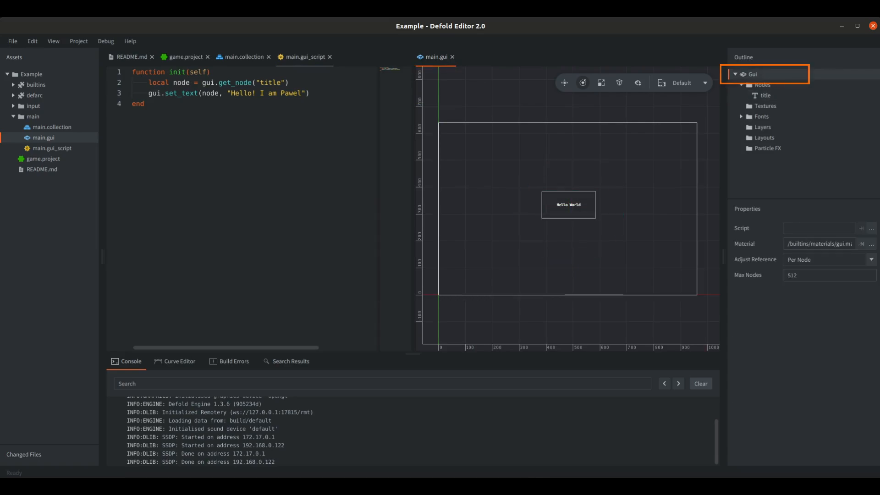
{"action": "left_click", "coordinate": [819, 227]}
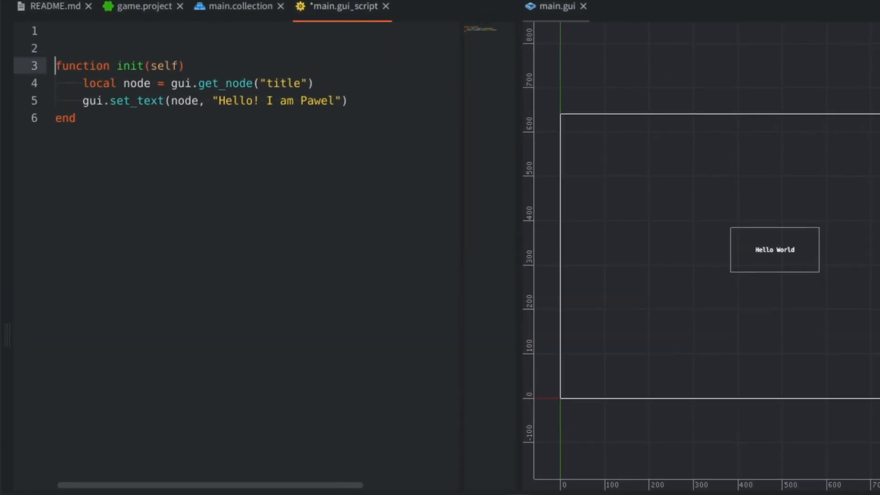
- Require "defarc.defarc" at the top and call defarc.load(resource) first in init
{"action": "type", "text": "local"}
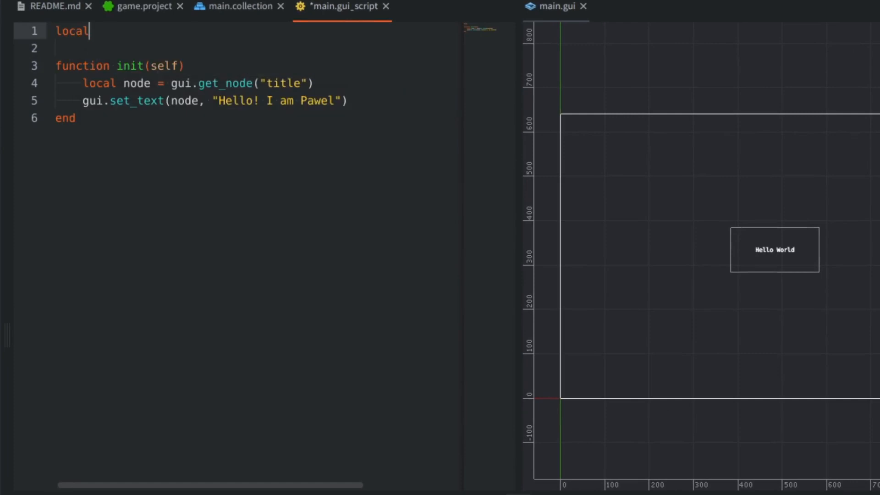
{"action": "type", "text": "defarc = r"}
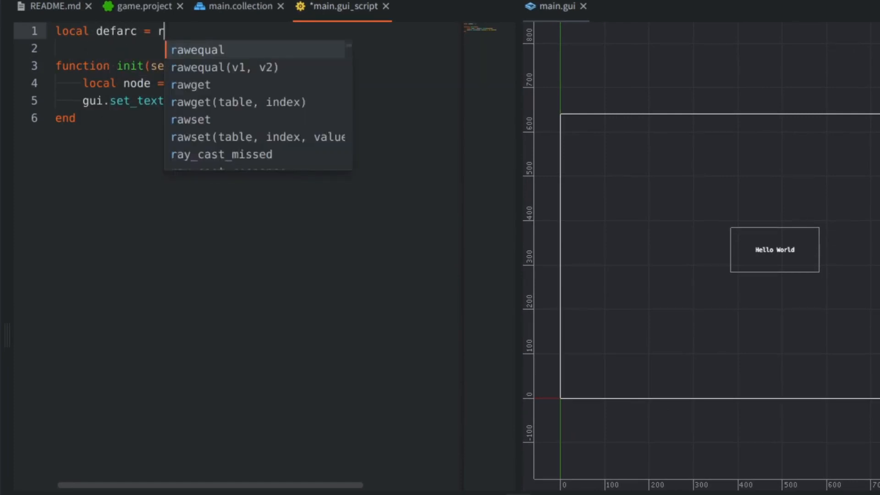
{"action": "type", "text": "equire \"defarc.defarc"}
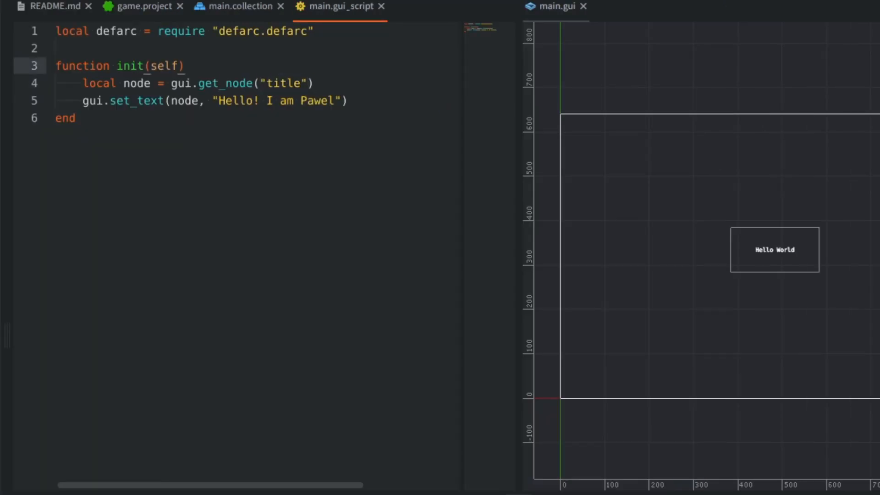
{"action": "type", "text": "defarc.load(resource"}
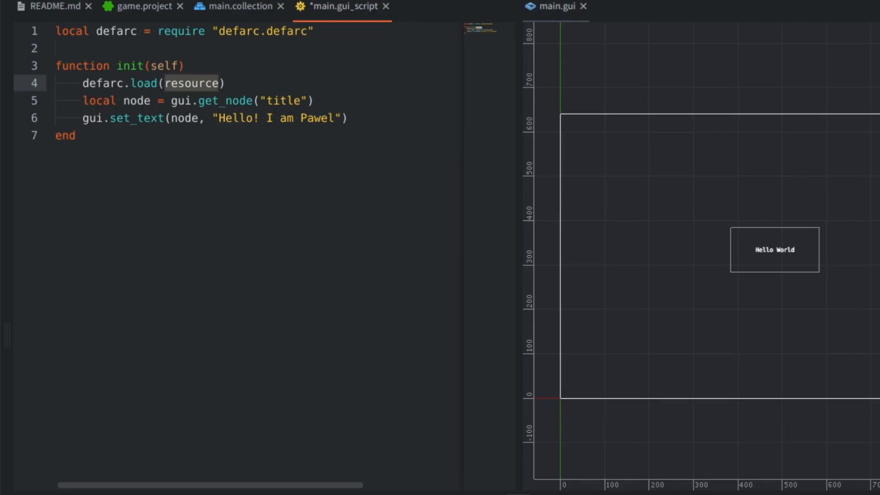
- Create a new assets folder at the project root from game.project
{"action": "left_click", "coordinate": [141, 6]}
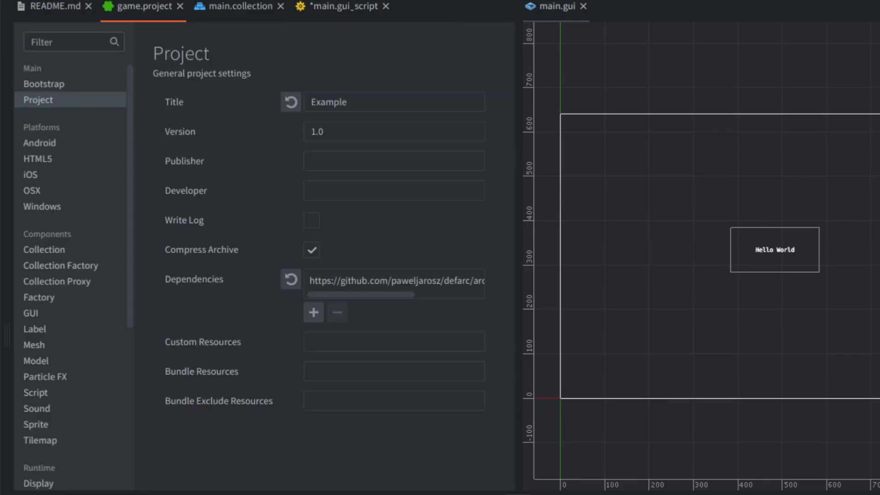
{"action": "left_click", "coordinate": [394, 341]}
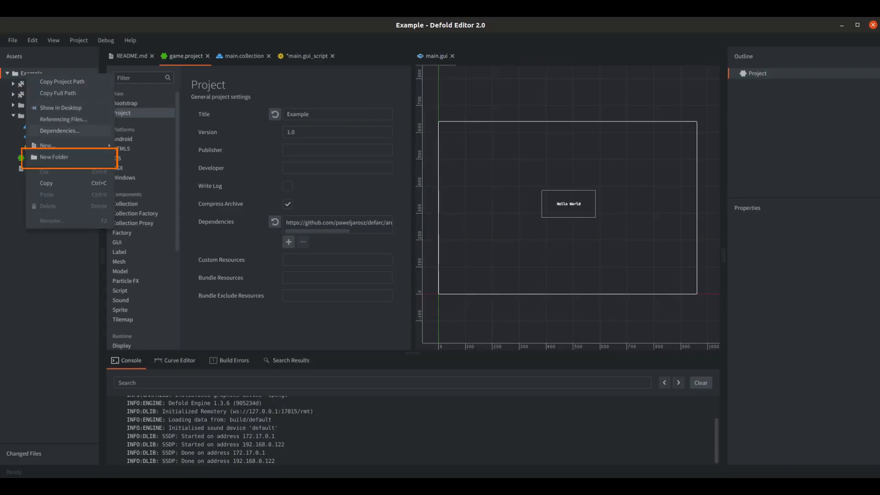
{"action": "left_click", "coordinate": [53, 157]}
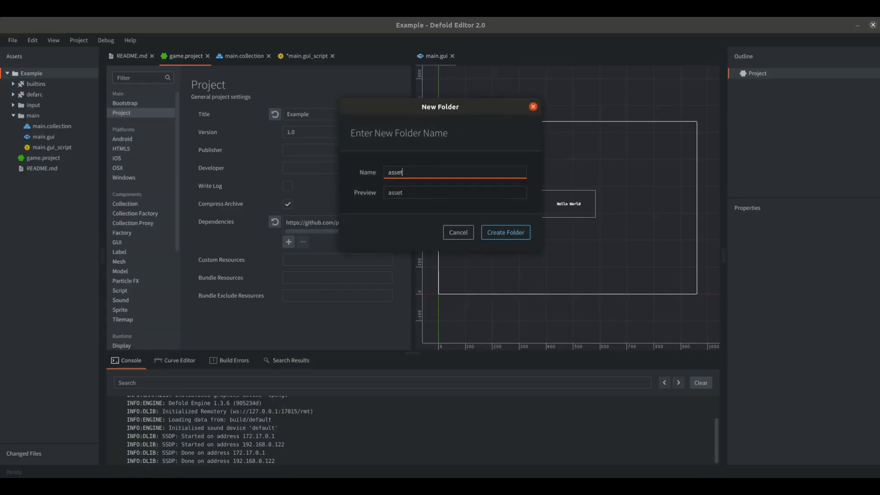
{"action": "type", "text": "s"}
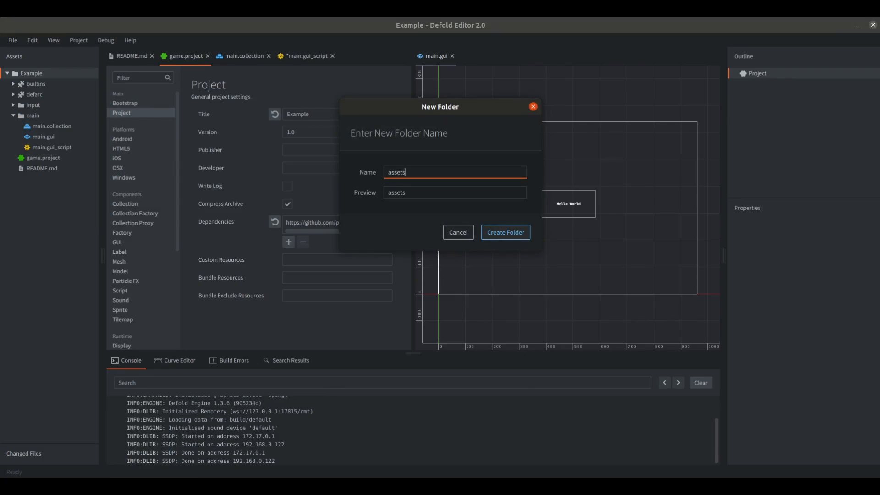
{"action": "left_click", "coordinate": [506, 233]}
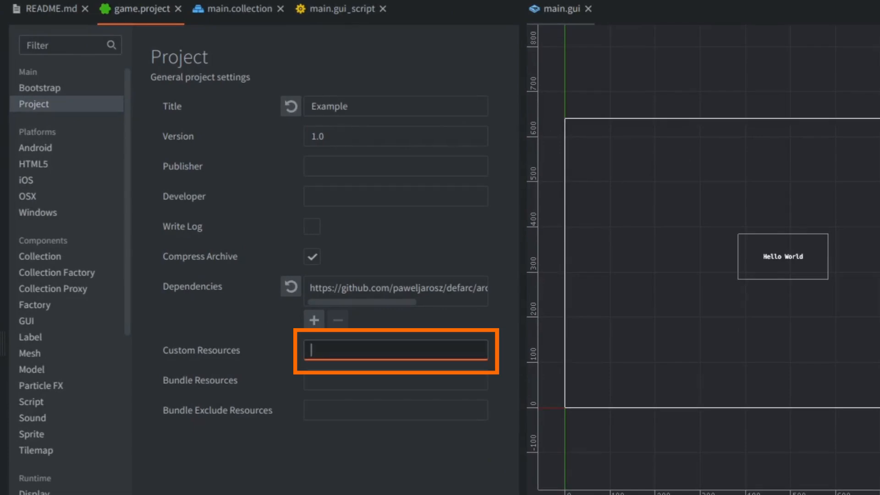
- Set Custom Resources to /assets/project_settings.json and select the path for copying
{"action": "type", "text": "/"}
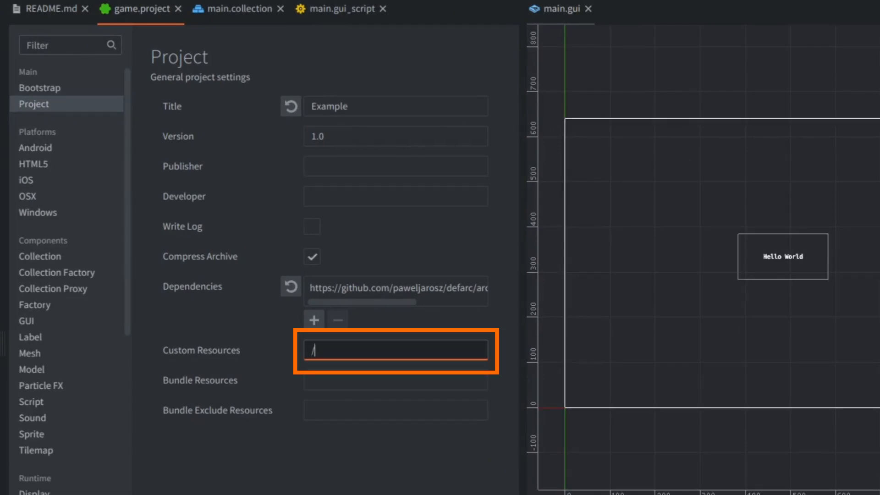
{"action": "type", "text": "assets"}
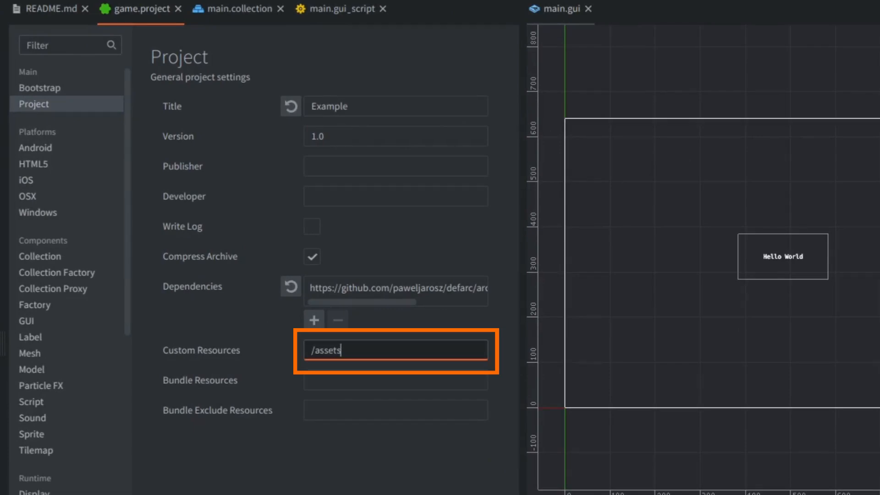
{"action": "type", "text": "/project_se"}
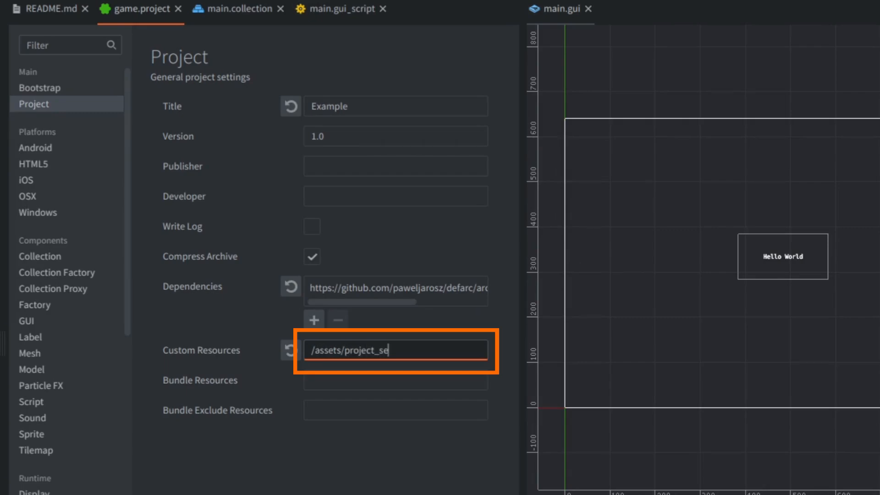
{"action": "type", "text": "ttings.json"}
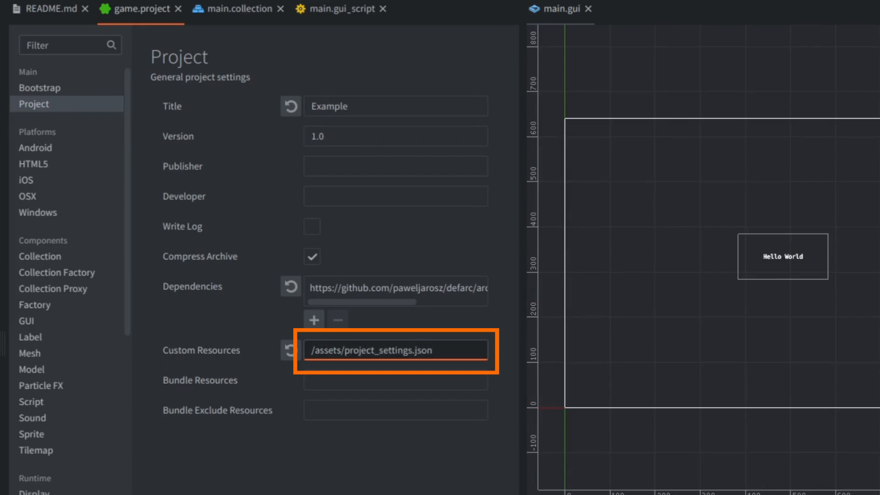
{"action": "triple_click", "coordinate": [395, 350]}
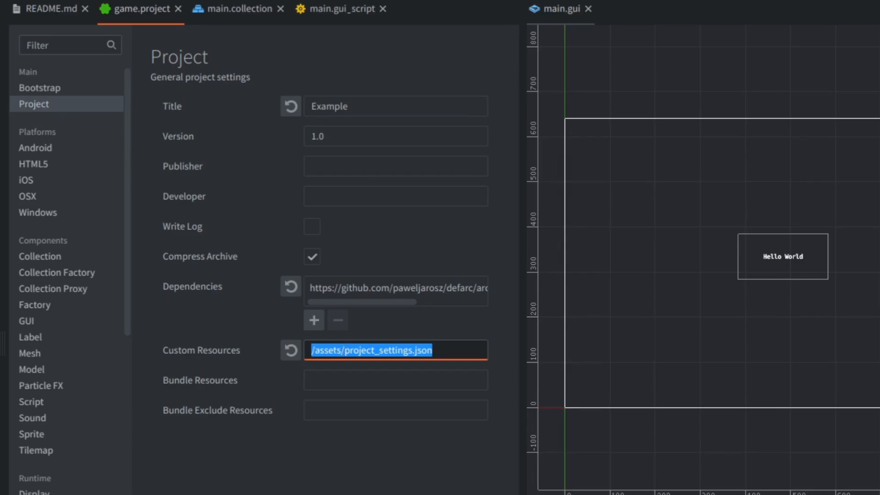
- Add local starting_element = defarc.get_starting_element_id() and local text = defarc.get_text(starting_element), replacing the greeting with text
{"action": "left_click", "coordinate": [337, 8]}
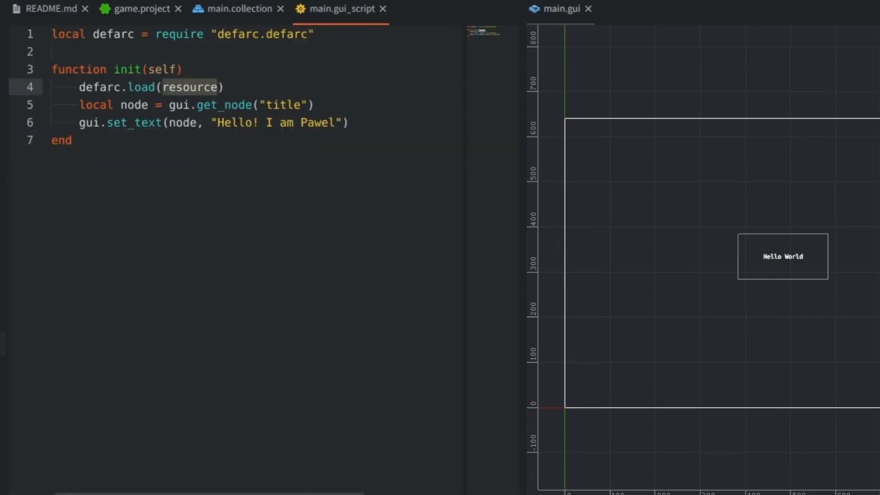
{"action": "type", "text": "\"/assets/project_settings.json\""}
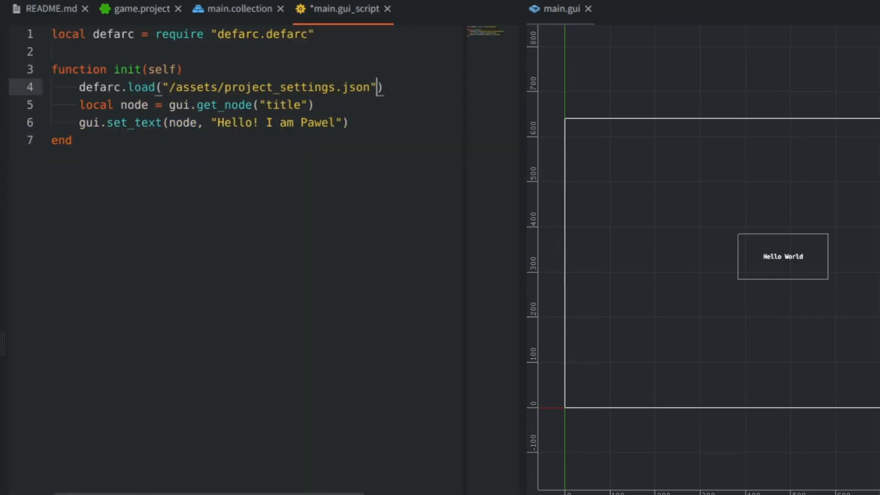
{"action": "type", "text": "defar"}
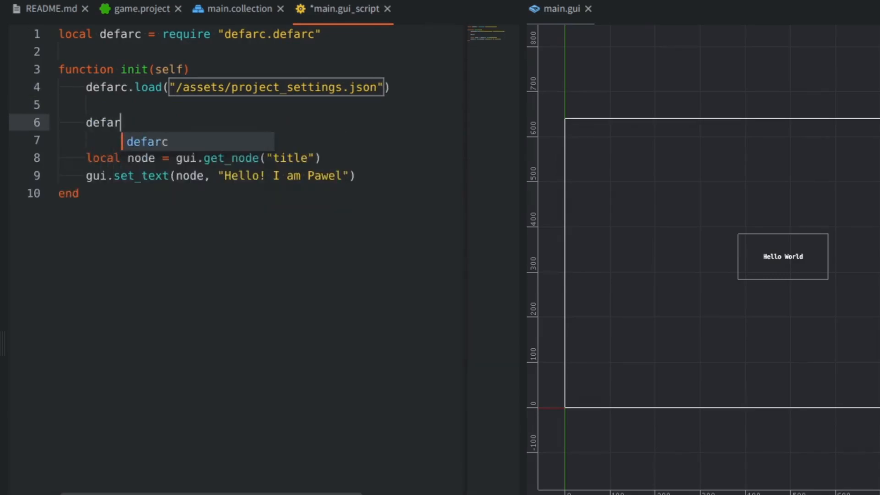
{"action": "type", "text": "c.get_te"}
{"action": "type", "text": "local"}
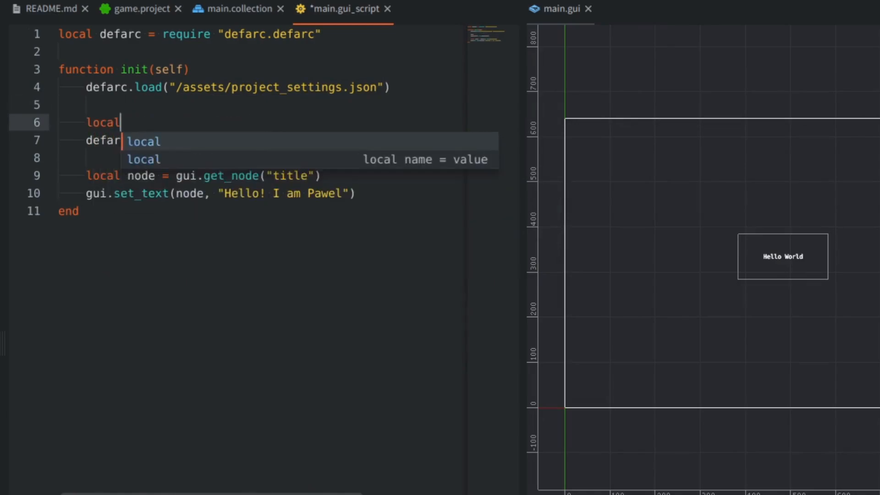
{"action": "type", "text": "starting_element"}
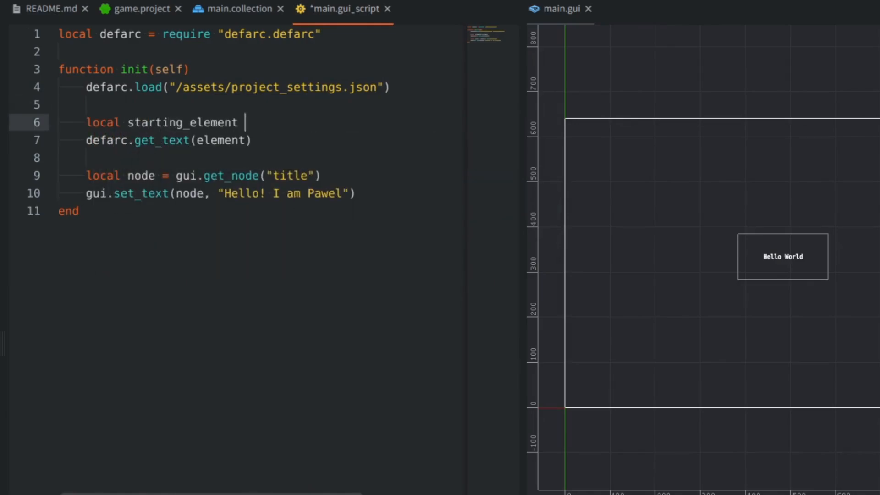
{"action": "type", "text": "= defarc.get_st"}
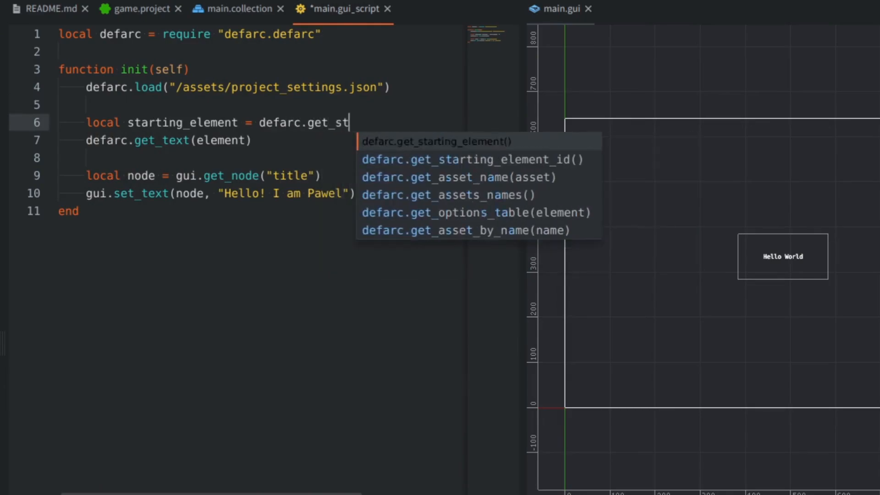
{"action": "left_click", "coordinate": [472, 160]}
{"action": "type", "text": "starting_"}
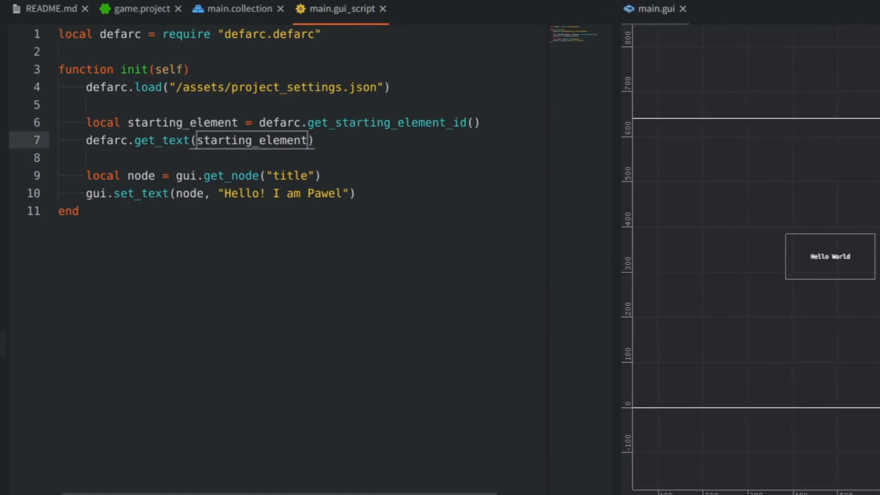
{"action": "type", "text": "local"}
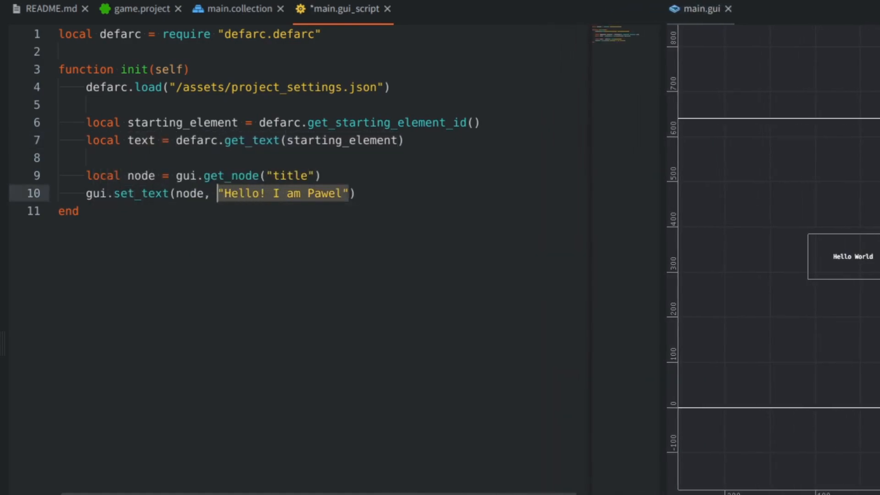
{"action": "type", "text": "text"}
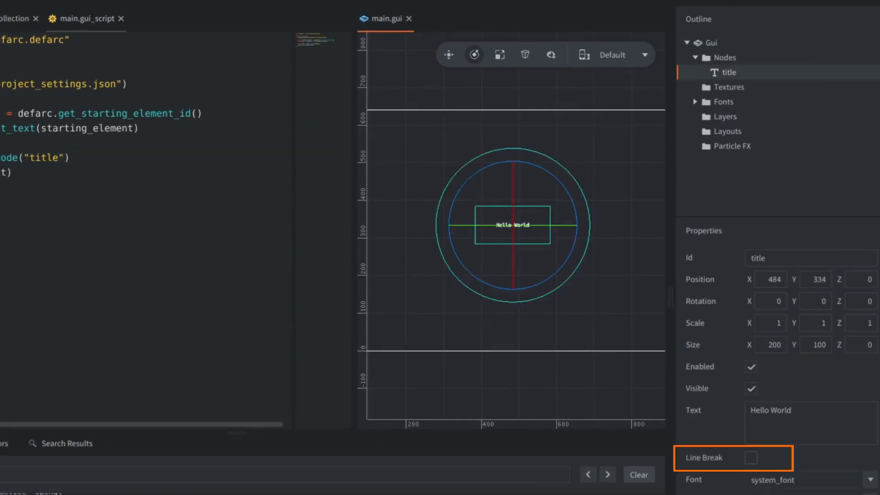
- Enable Line Break and Size X 600 on title, then add option1–option3 text nodes below it
{"action": "left_click", "coordinate": [752, 458]}
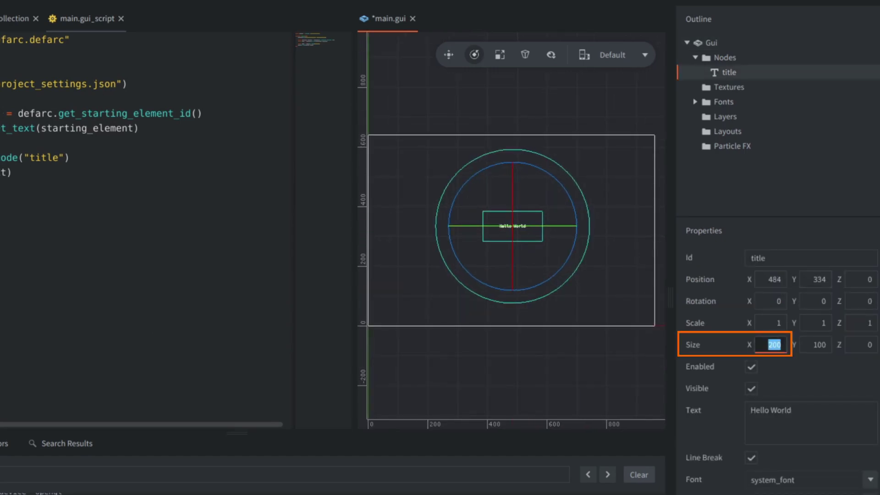
{"action": "type", "text": "600"}
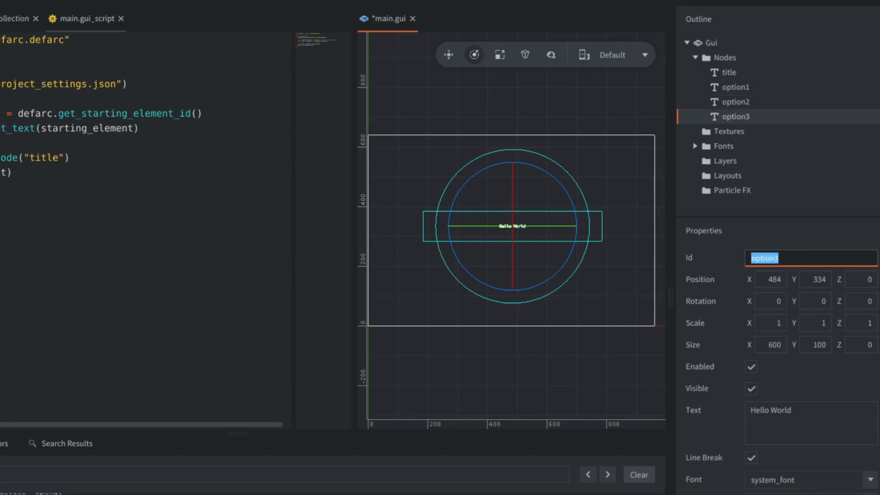
{"action": "left_click", "coordinate": [729, 72]}
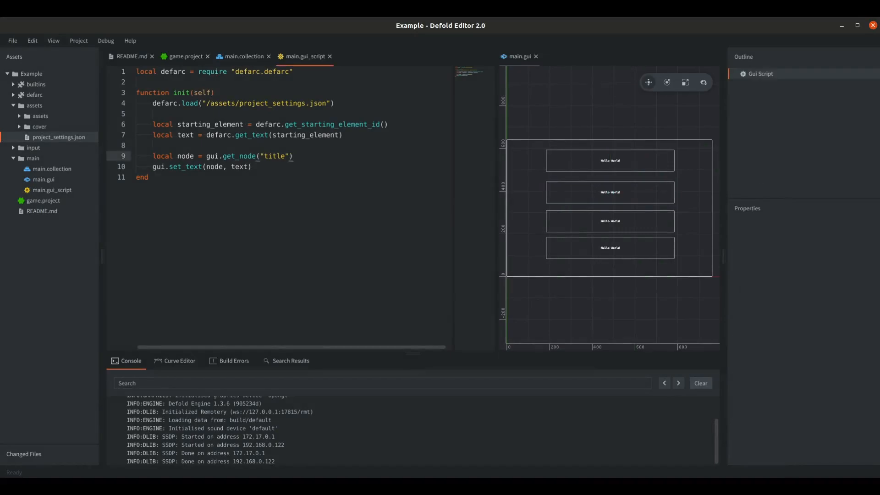
- Add defarc.select_element(starting_element) and local options = defarc.get_options_table()
{"action": "type", "text": "l"}
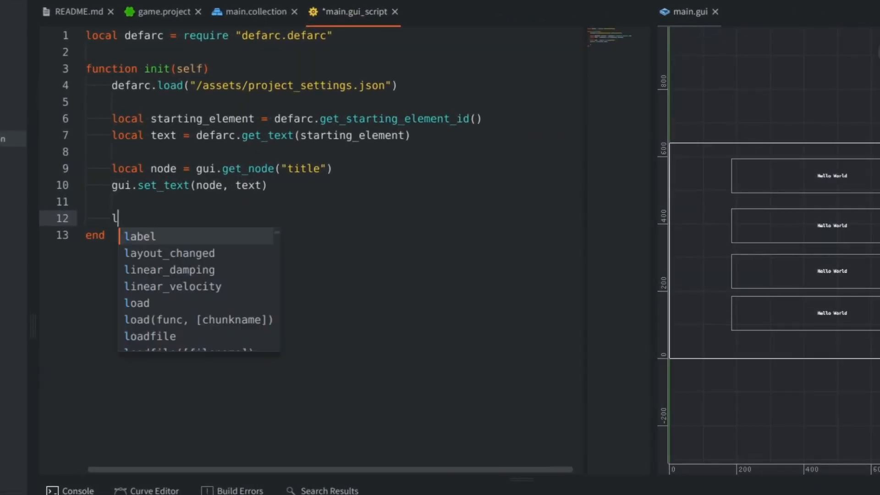
{"action": "type", "text": "ocal options ="}
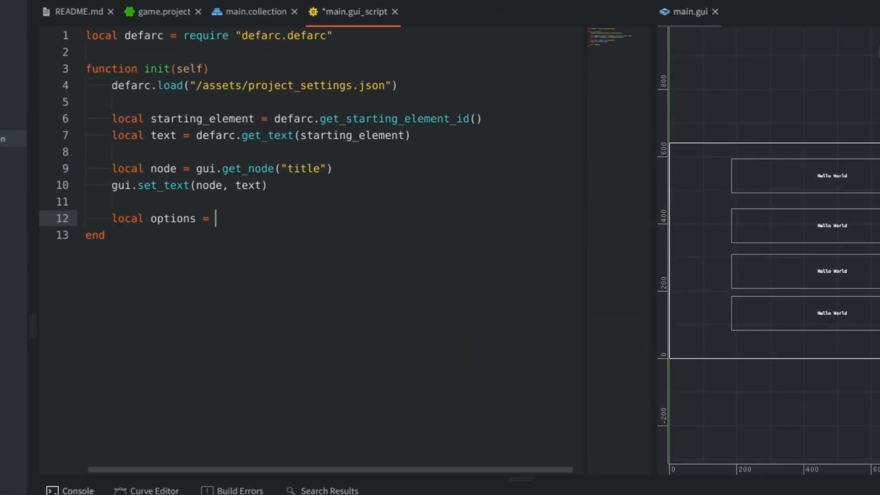
{"action": "type", "text": "defarc"}
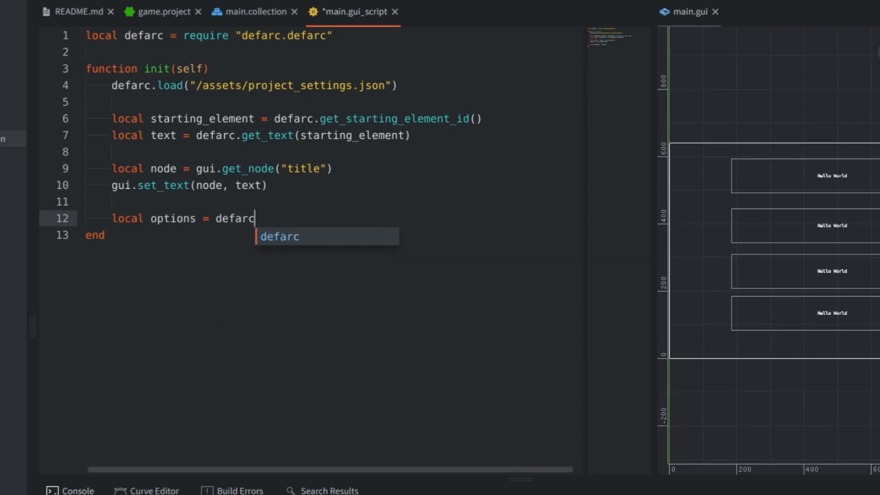
{"action": "type", "text": ".get_options_table(element"}
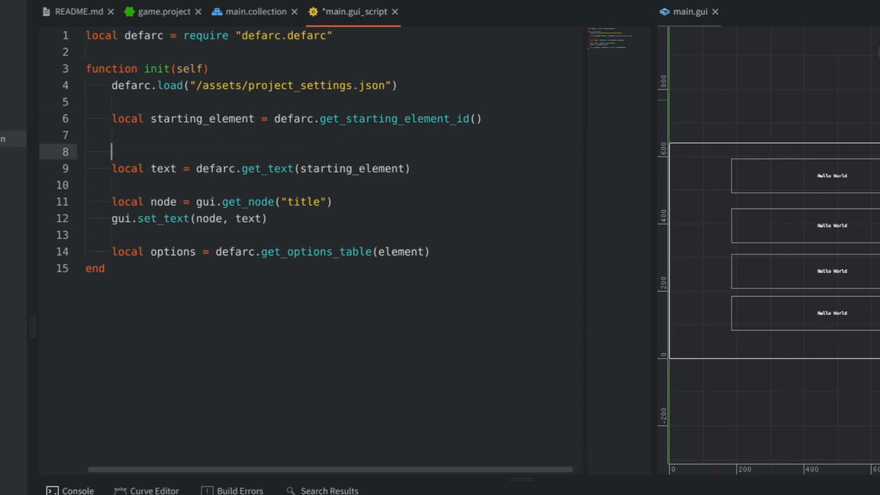
{"action": "type", "text": "defarc.select_element(starting_element"}
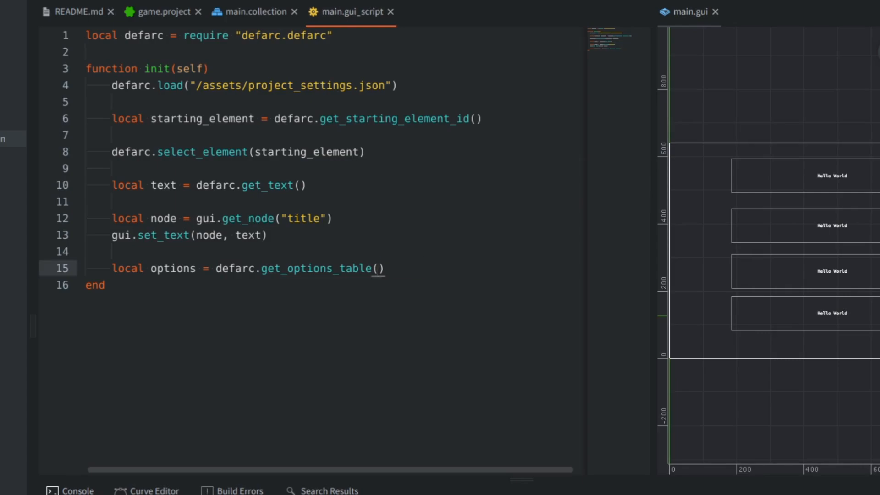
- Write a for i = 1,3 loop setting each option..i node's text to options[i] label or blank
{"action": "type", "text": "for i ="}
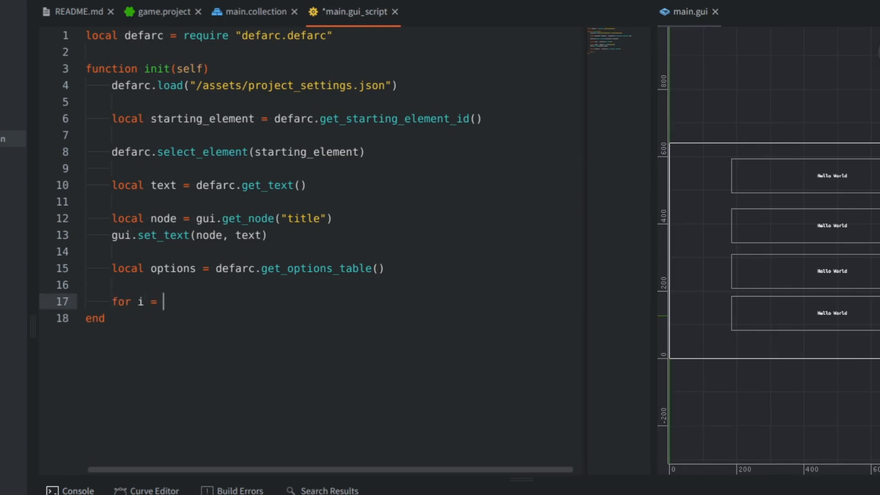
{"action": "type", "text": "1,3 do"}
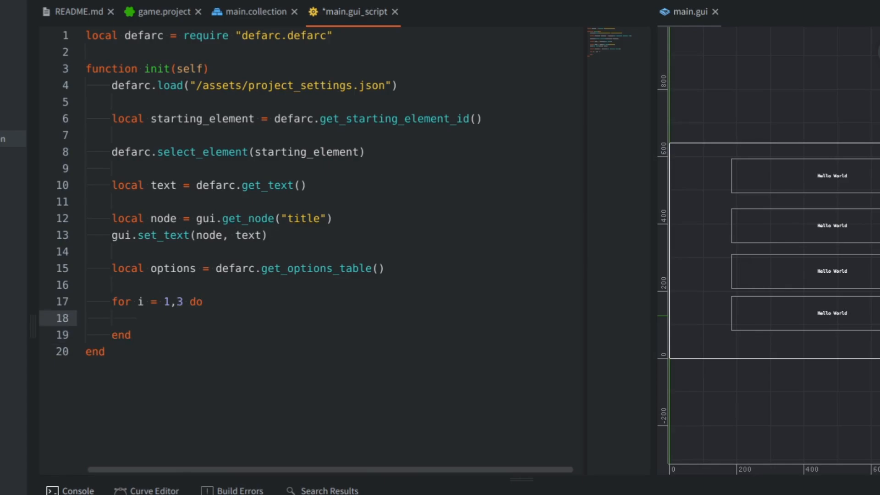
{"action": "type", "text": "gui.set_text(node, text"}
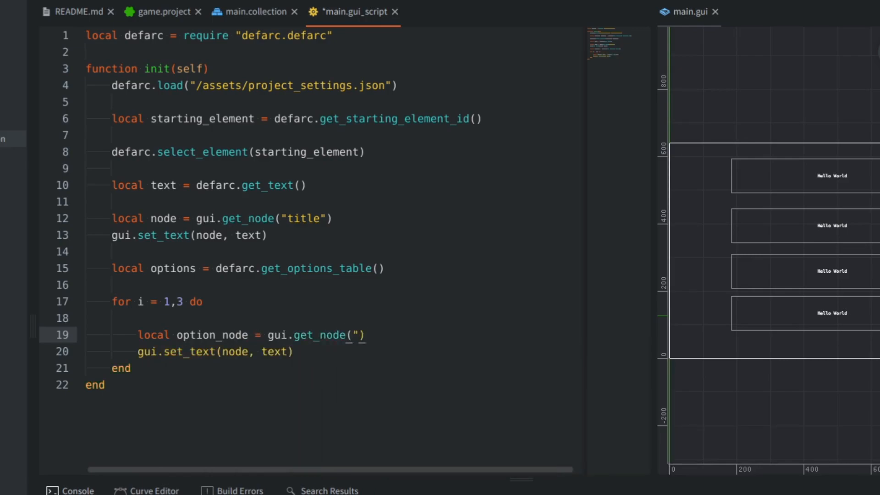
{"action": "type", "text": "option\""}
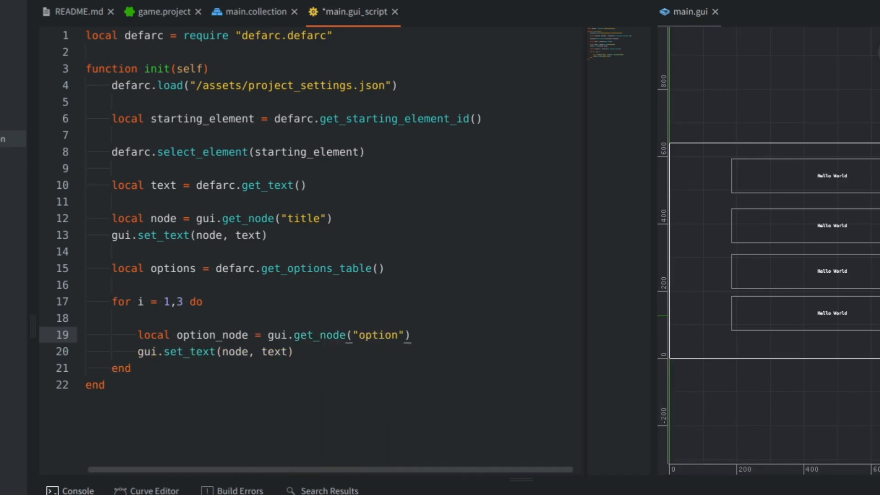
{"action": "type", "text": "..i"}
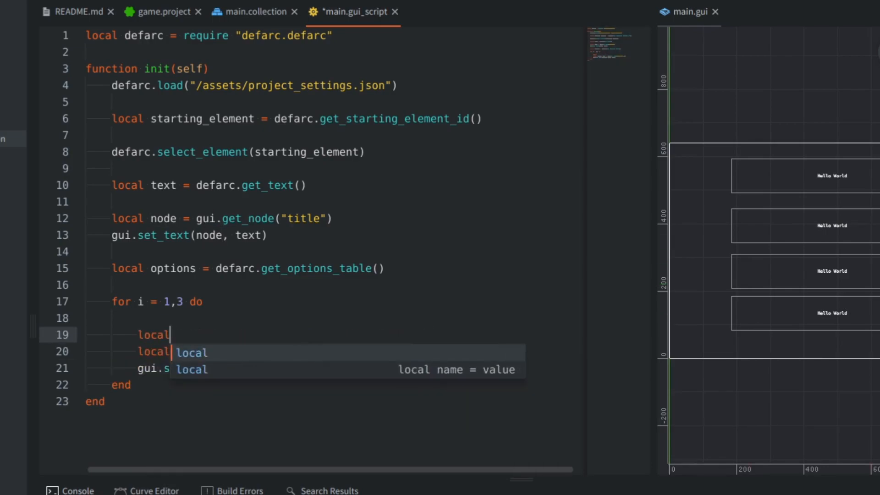
{"action": "type", "text": "option_text ="}
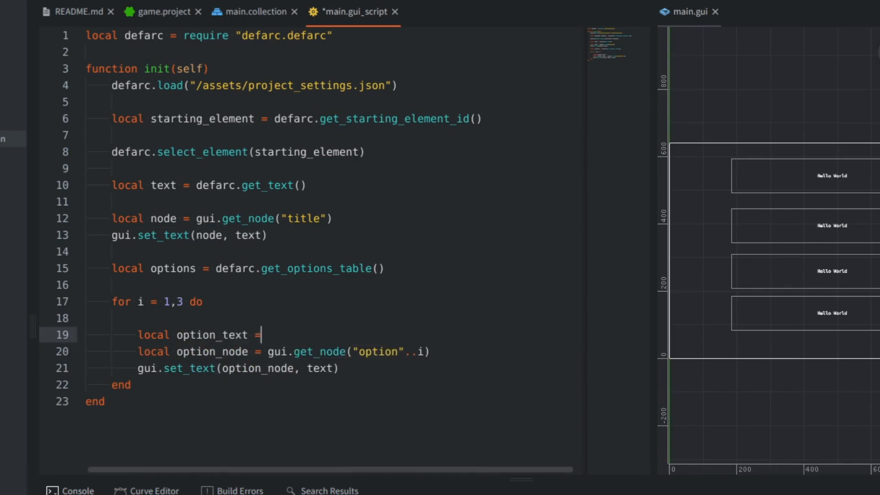
{"action": "type", "text": "options"}
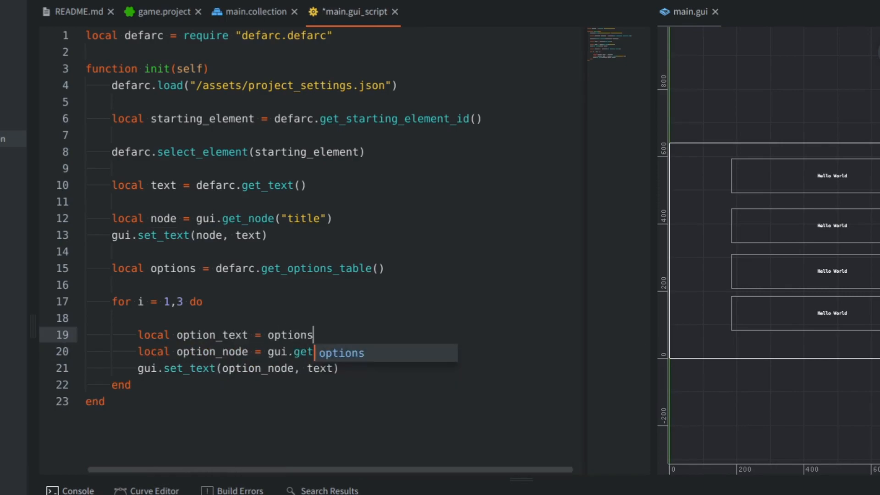
{"action": "type", "text": "[i]"}
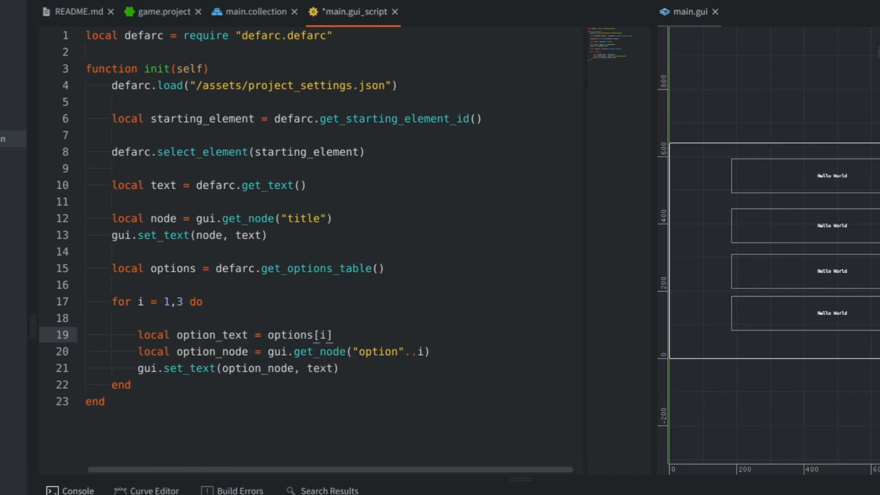
{"action": "double_click", "coordinate": [172, 268]}
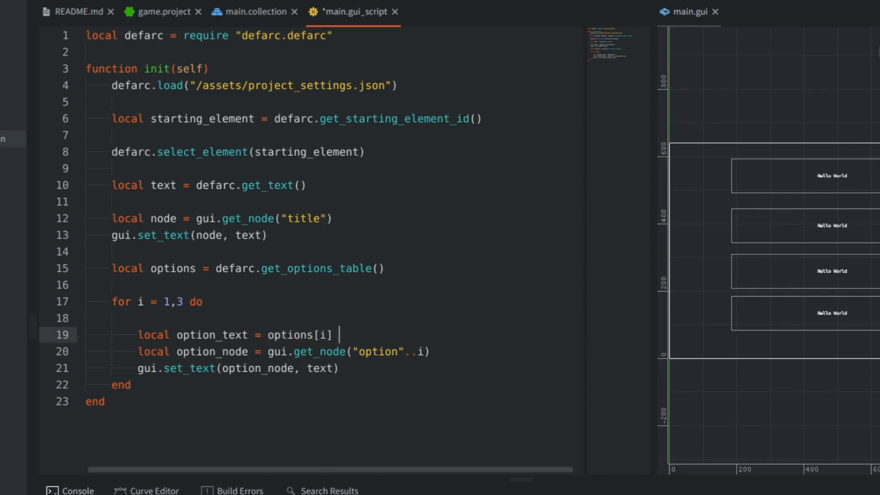
{"action": "type", "text": "and options[i].label or \""}
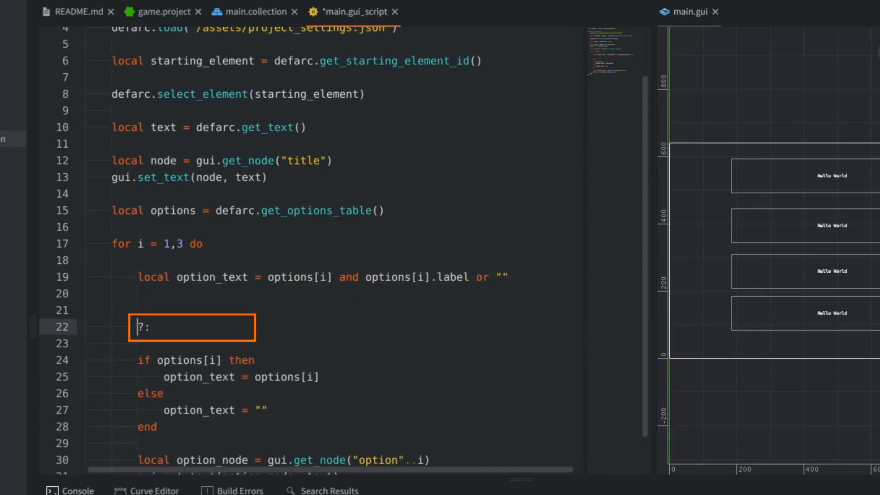
{"action": "type", "text": "condition"}
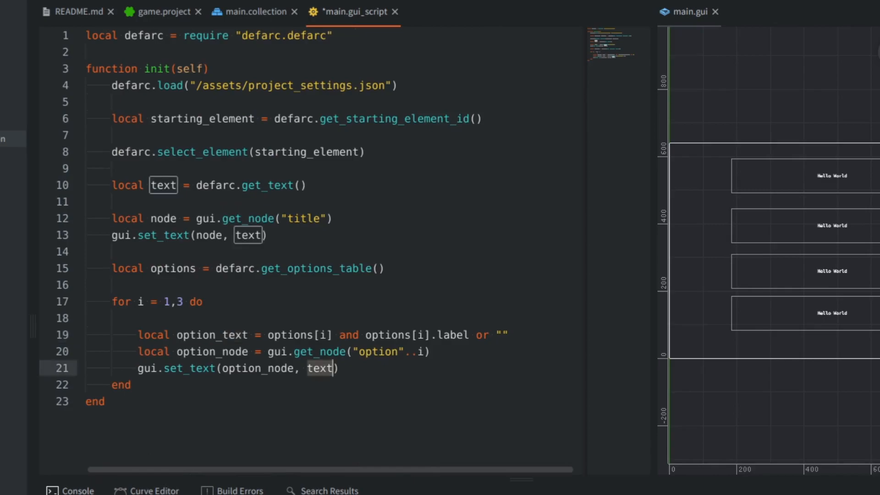
{"action": "type", "text": "option_text"}
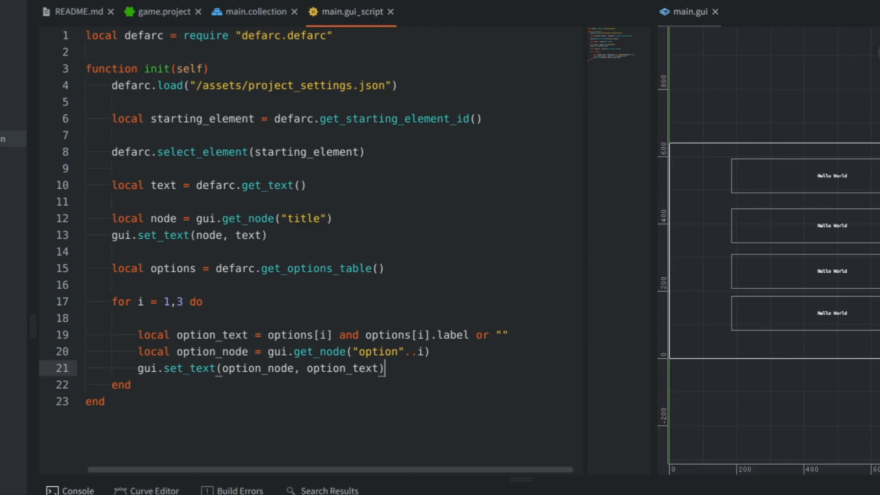
- Wrap the text and option code in function show_text_and_options() and call it from init
{"action": "type", "text": "functi"}
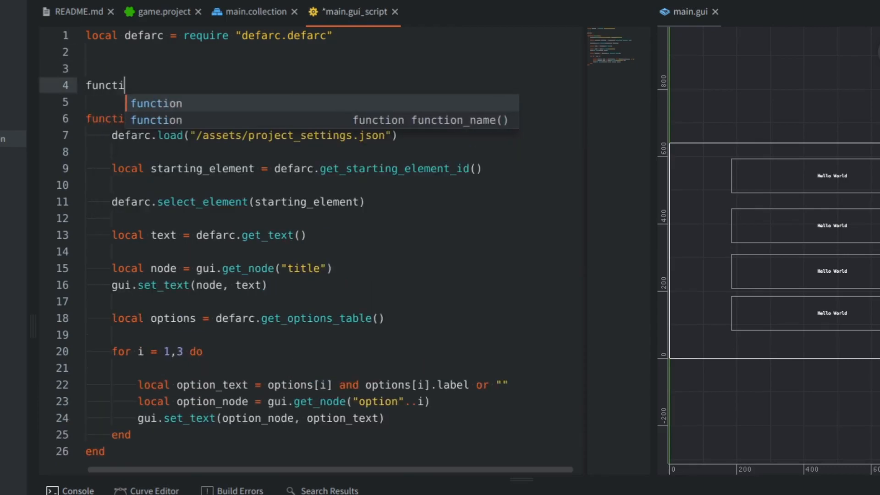
{"action": "type", "text": "on show_tex"}
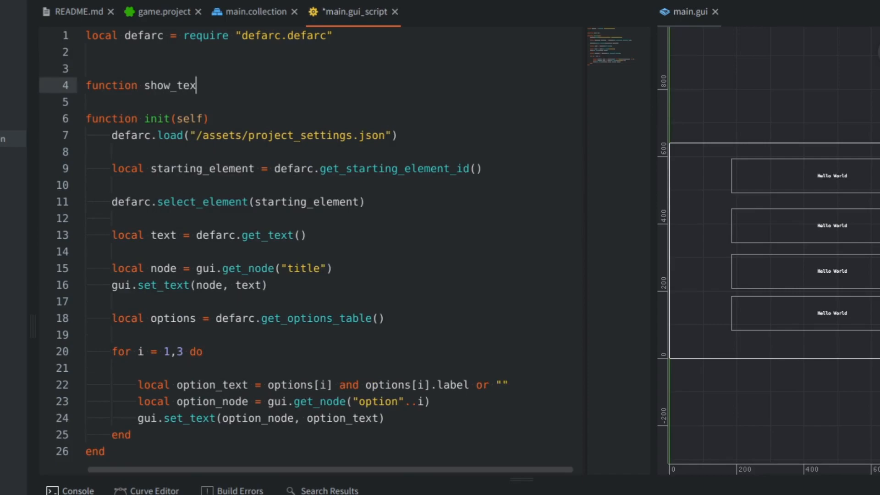
{"action": "type", "text": "t_and_options()"}
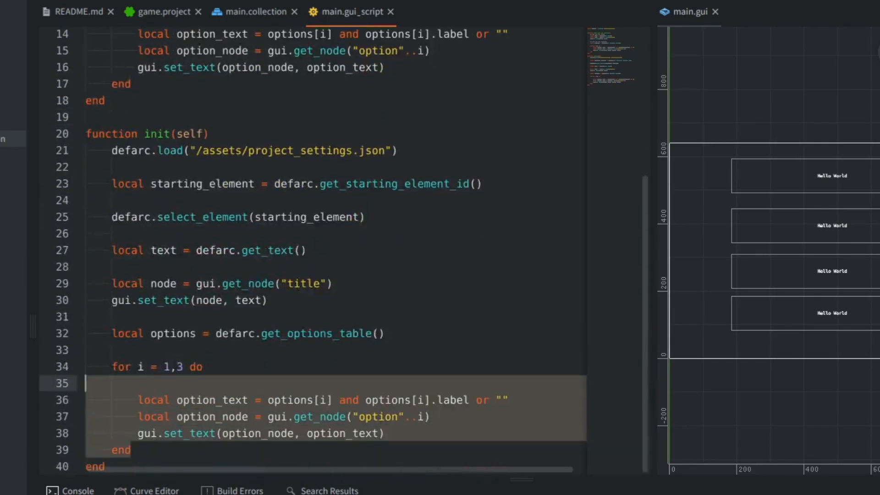
{"action": "type", "text": "show_text_and_options("}
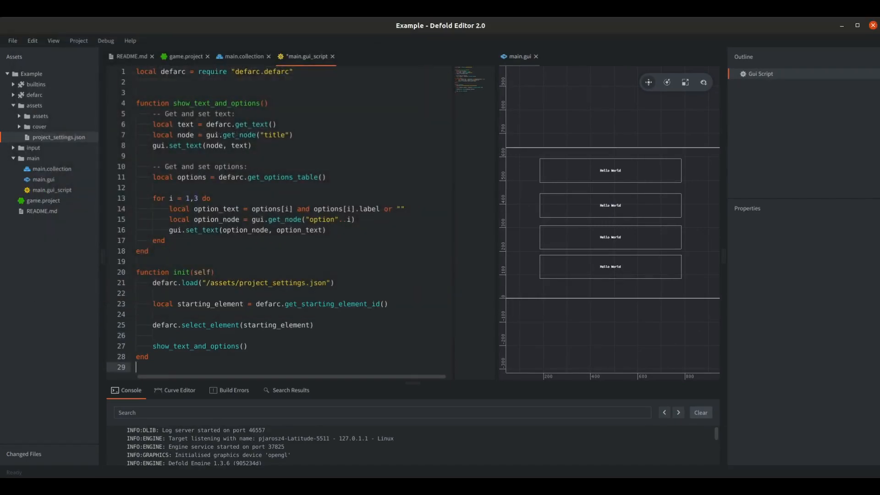
- Write on_input looping over the three option nodes with gui.pick_node(action.x, action.y) and pressed/released branches
{"action": "type", "text": "function"}
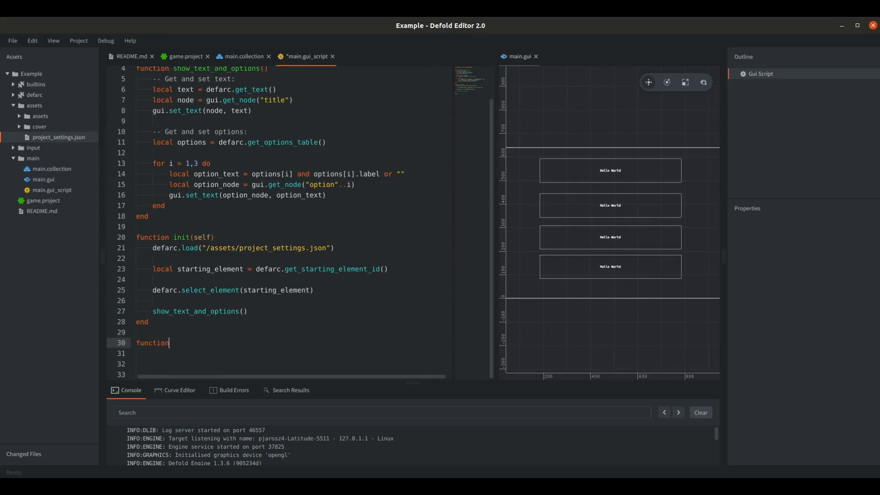
{"action": "type", "text": "on_input(self, action_id, action)"}
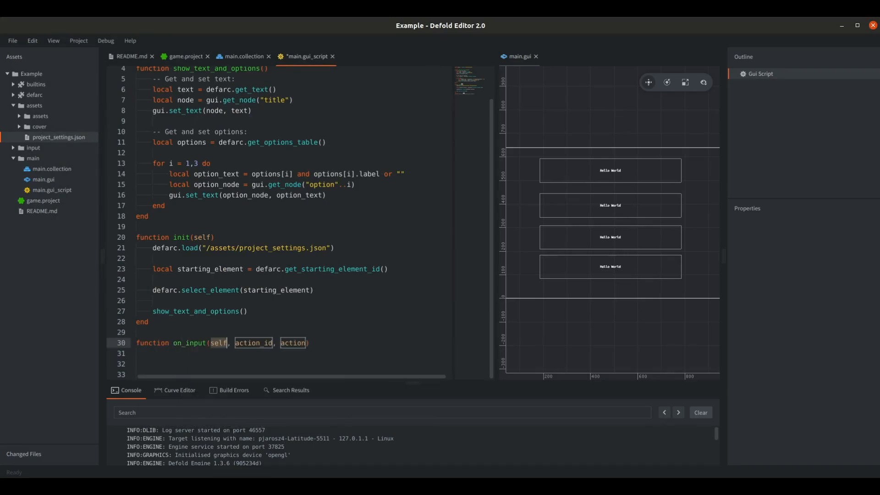
{"action": "type", "text": "fo"}
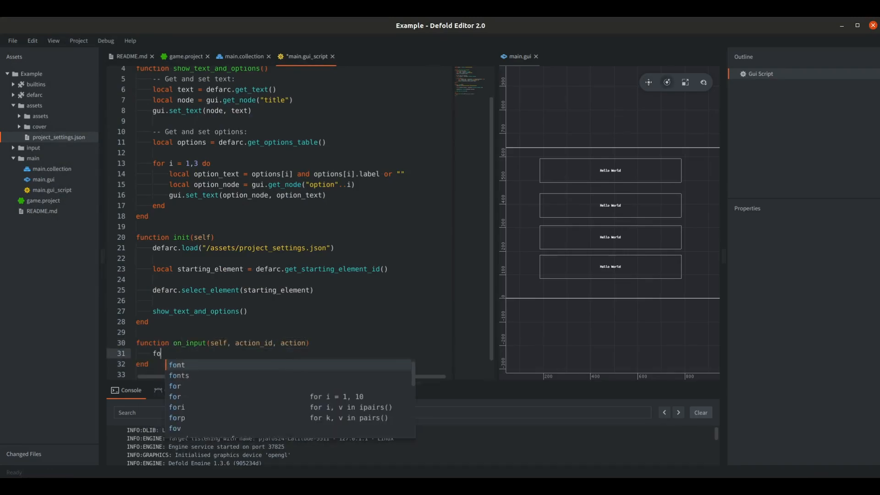
{"action": "left_click", "coordinate": [174, 396]}
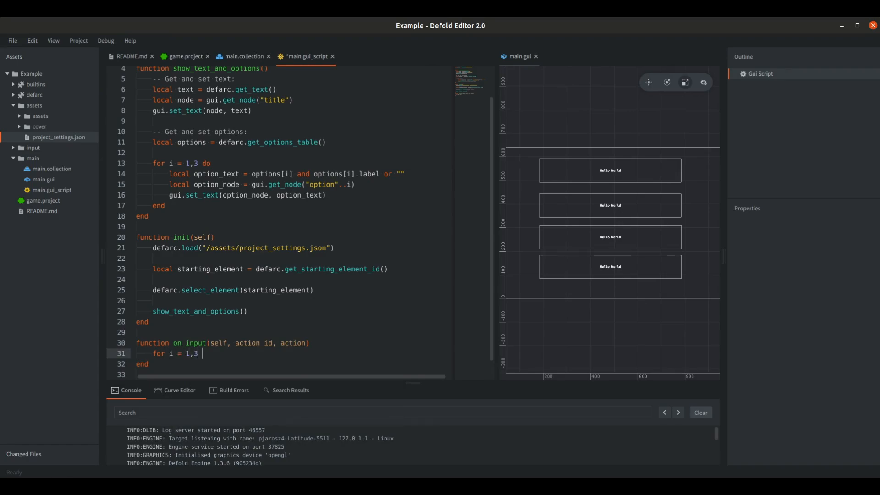
{"action": "type", "text": "do"}
{"action": "type", "text": "if gui.pick_node(current_option_node, x, y"}
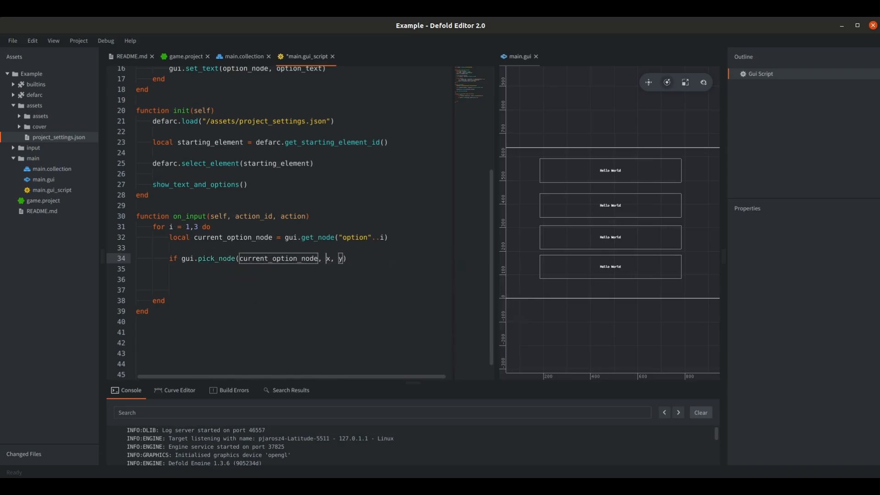
{"action": "type", "text": "action."}
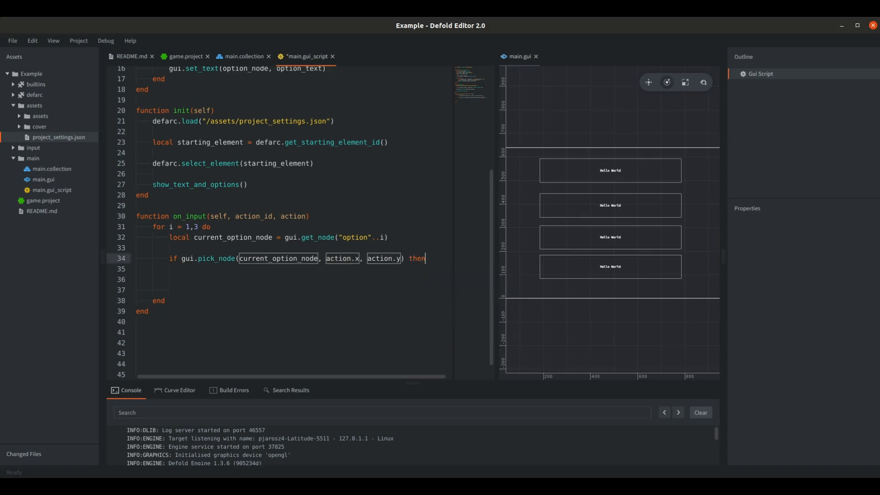
{"action": "type", "text": "if action.pressed then"}
{"action": "type", "text": "elseif"}
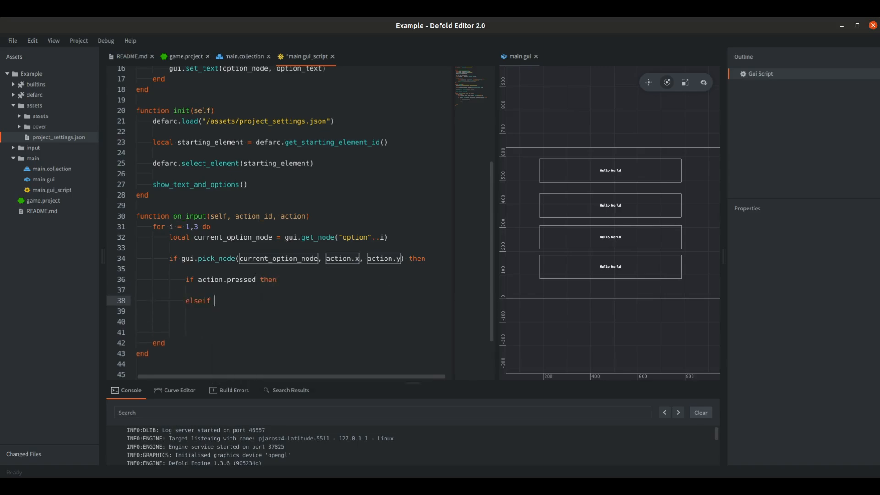
{"action": "type", "text": "action.released"}
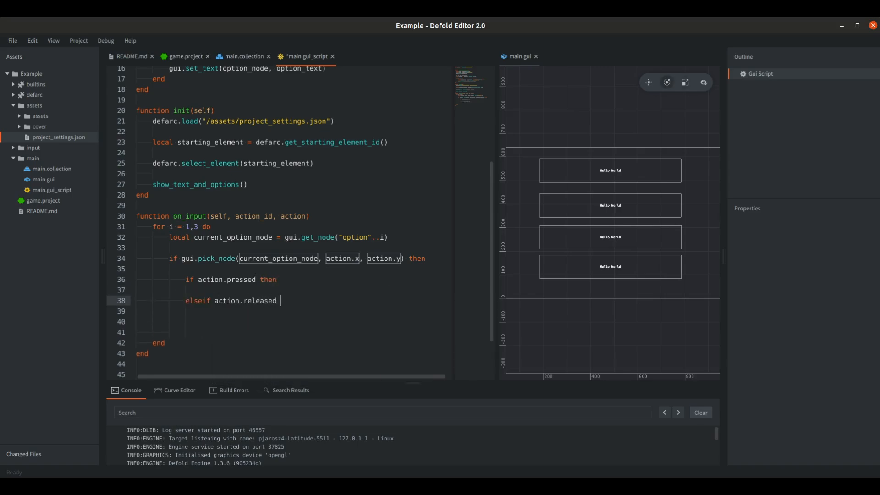
{"action": "type", "text": "then"}
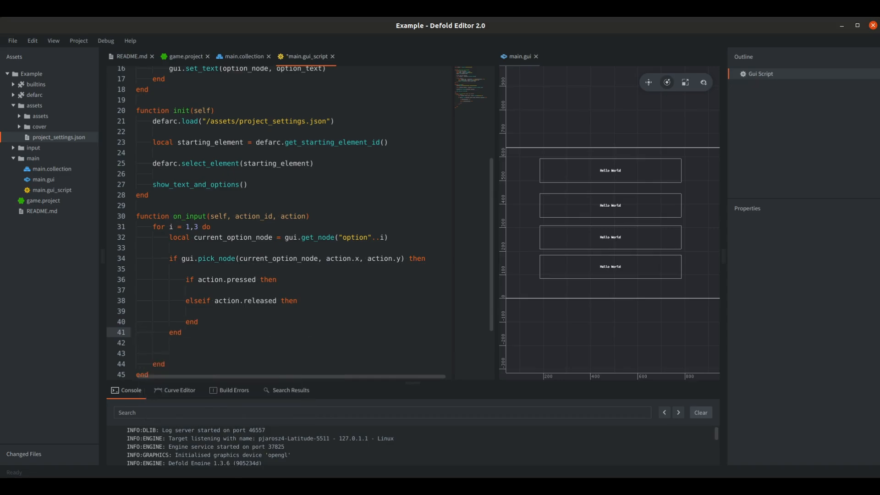
- Scale current_option_node small on press, normal on release, then select options[i].target_id and call show_text_and_options()
{"action": "type", "text": "gui.set_scale(node, scale"}
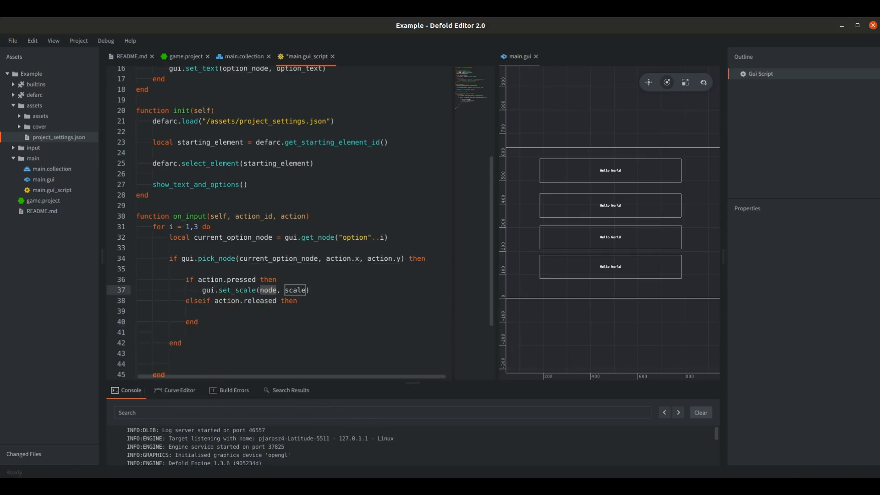
{"action": "type", "text": "current_option_node"}
{"action": "type", "text": "local small_"}
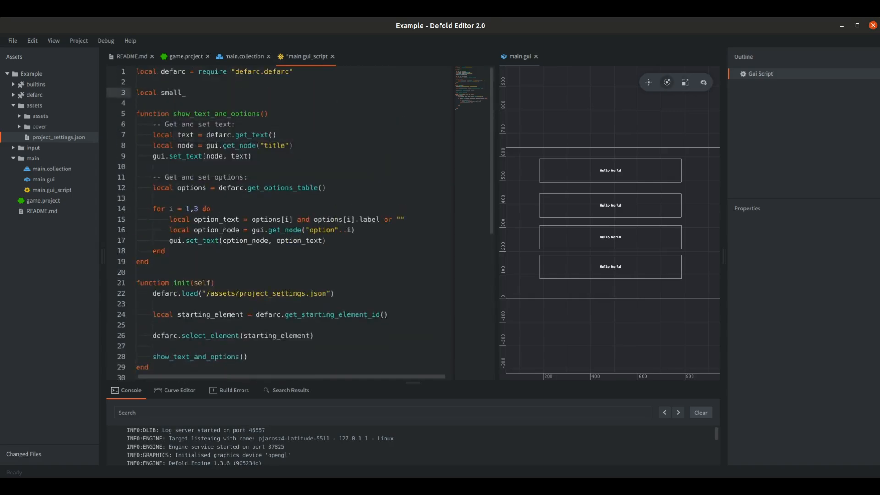
{"action": "type", "text": "node = vmath.vector3(0"}
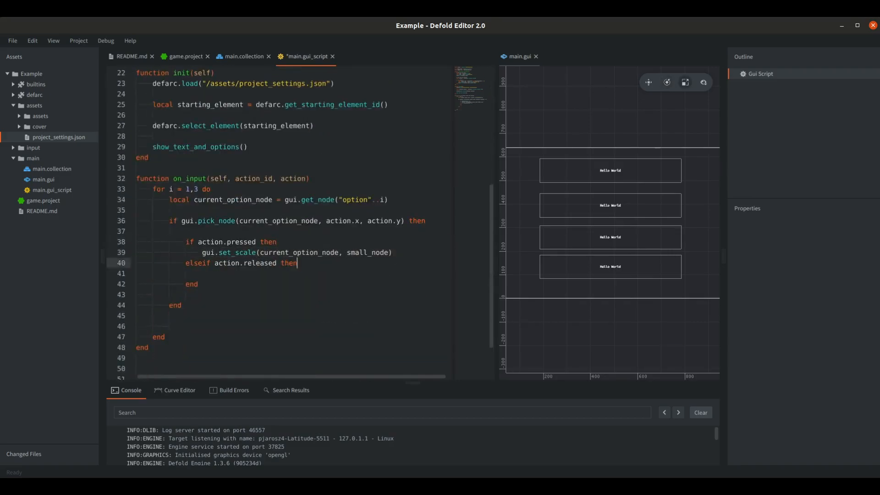
{"action": "type", "text": "gui.set_scale(current_option_node, normal_node)"}
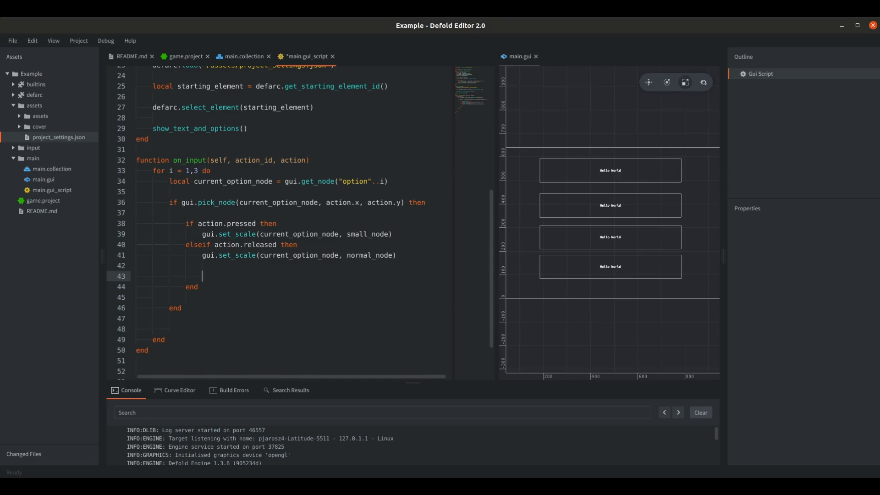
{"action": "key", "text": "ctrl+s"}
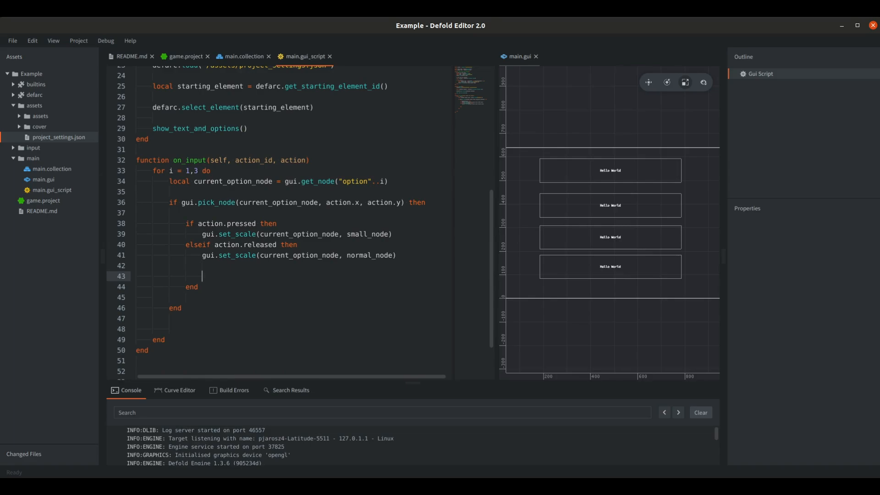
{"action": "type", "text": "defarc.sele"}
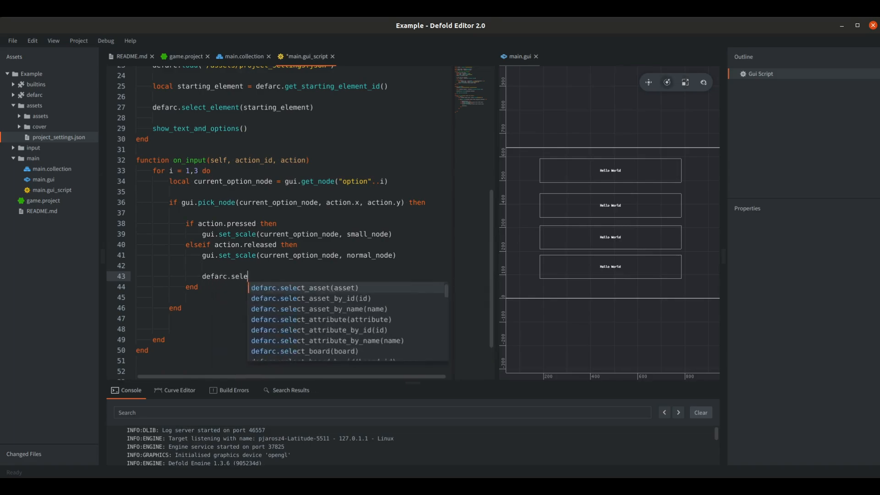
{"action": "type", "text": "ct_element(options[i].target_id) -- select next el"}
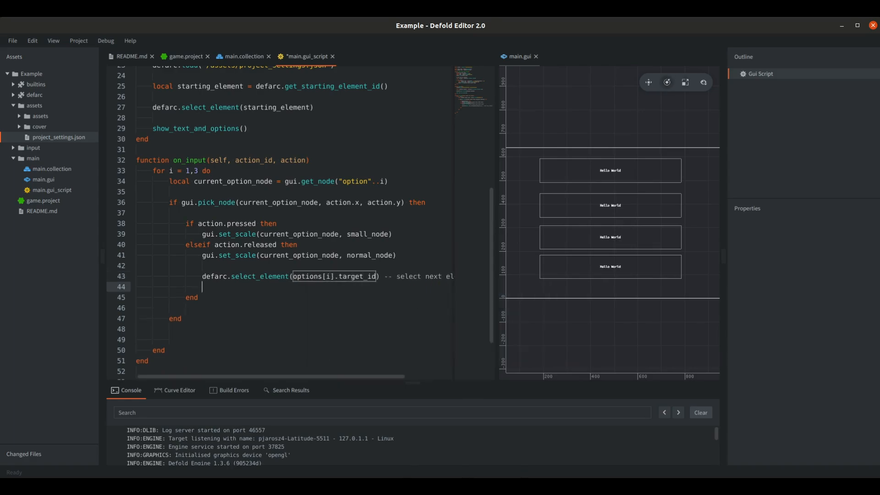
{"action": "type", "text": "show_text_and_options()"}
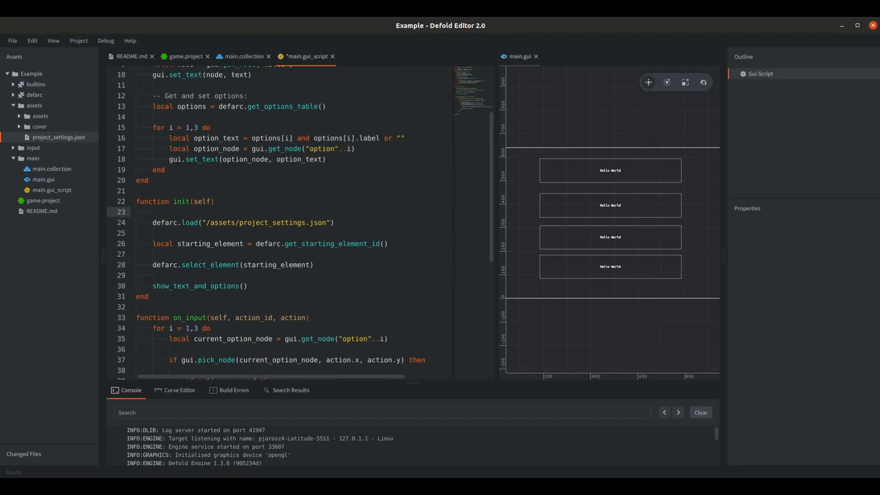
- Post "acquire_input_focus" to "." in init and save the script
{"action": "type", "text": "msg.post"}
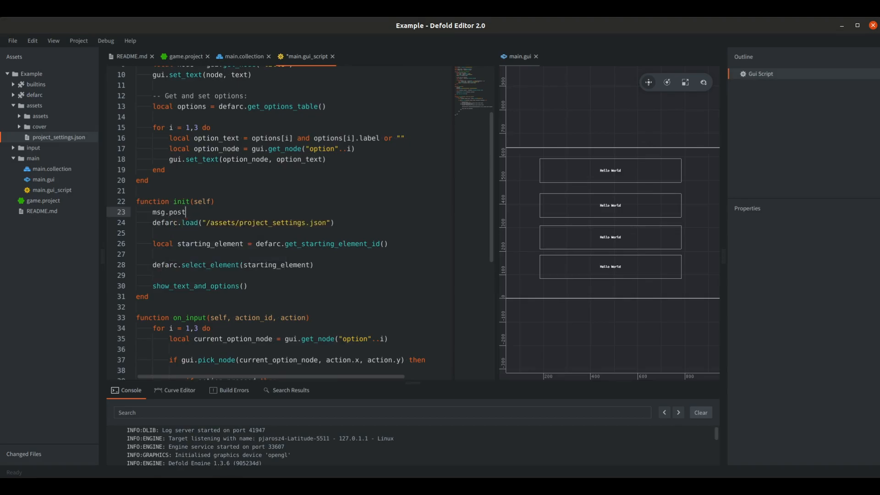
{"action": "type", "text": "(\".\", message_id)"}
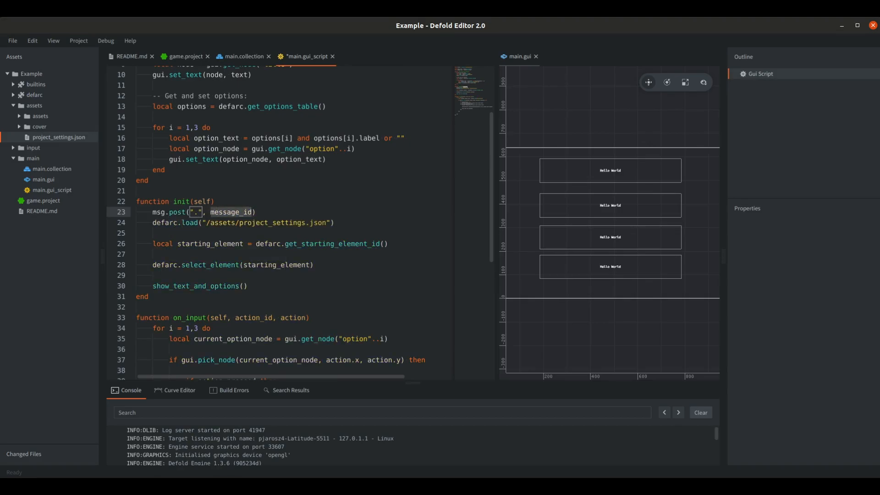
{"action": "type", "text": "\"acquire_input_focus\""}
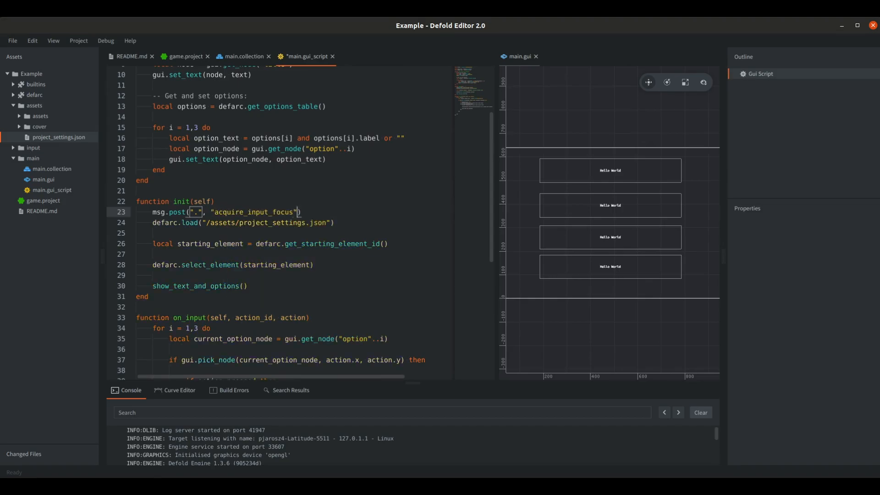
{"action": "key", "text": "ctrl+s"}
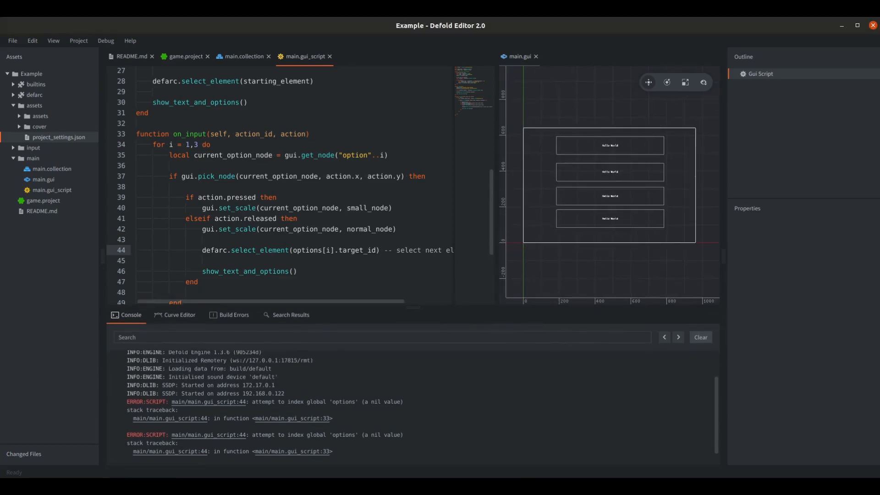
- Declare local options = {} at module scope so the input handler can read it
{"action": "left_click", "coordinate": [209, 401]}
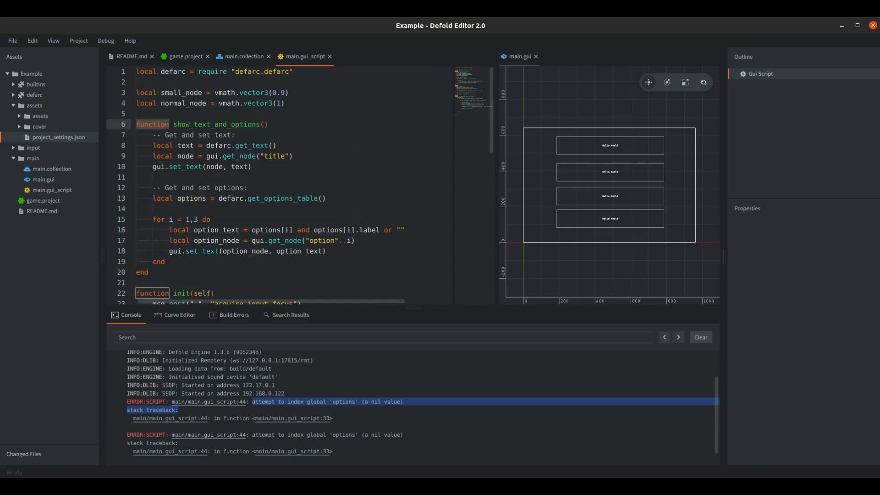
{"action": "type", "text": "local"}
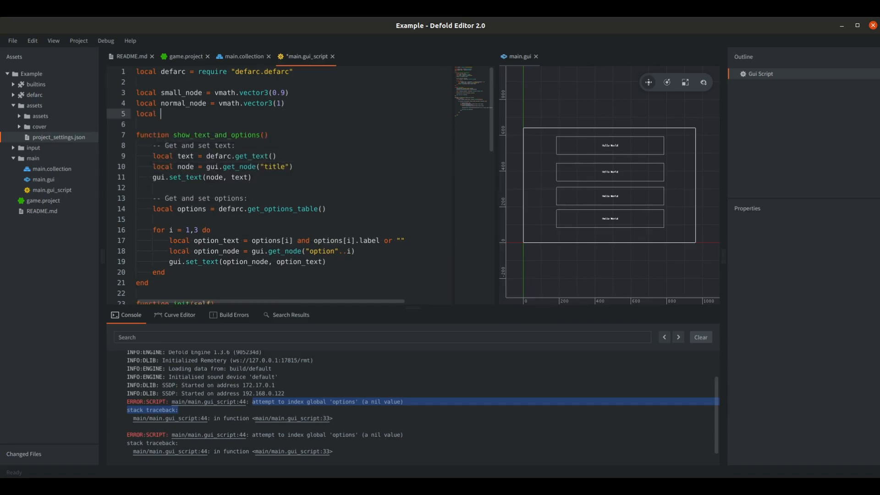
{"action": "type", "text": "options = {}"}
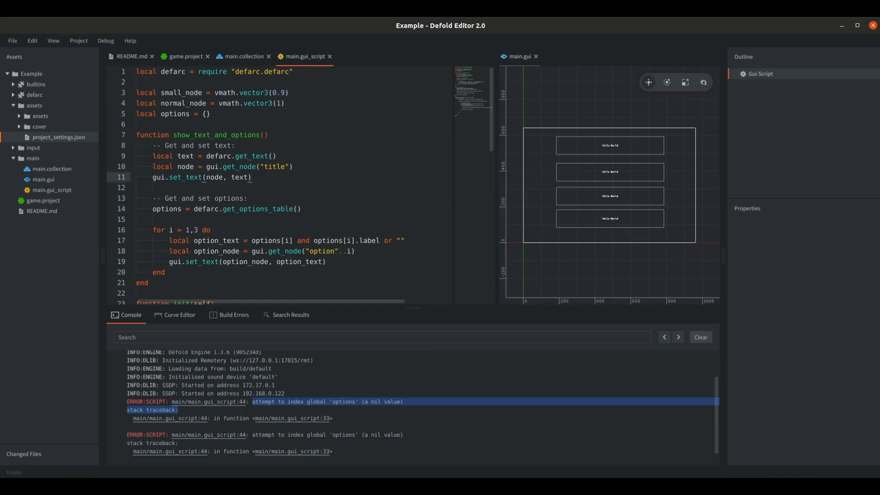
- Build and run via Project > Build, then choose Enter the castle and Enter the house
{"action": "left_click", "coordinate": [79, 40]}
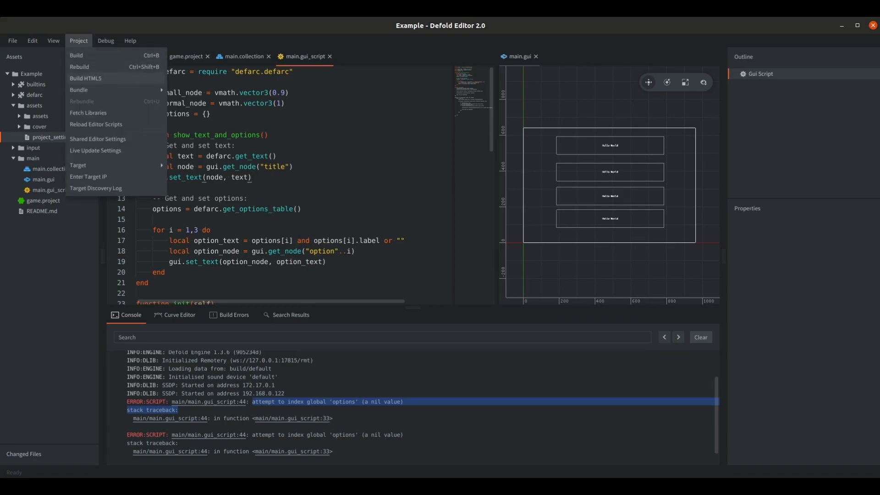
{"action": "left_click", "coordinate": [70, 55]}
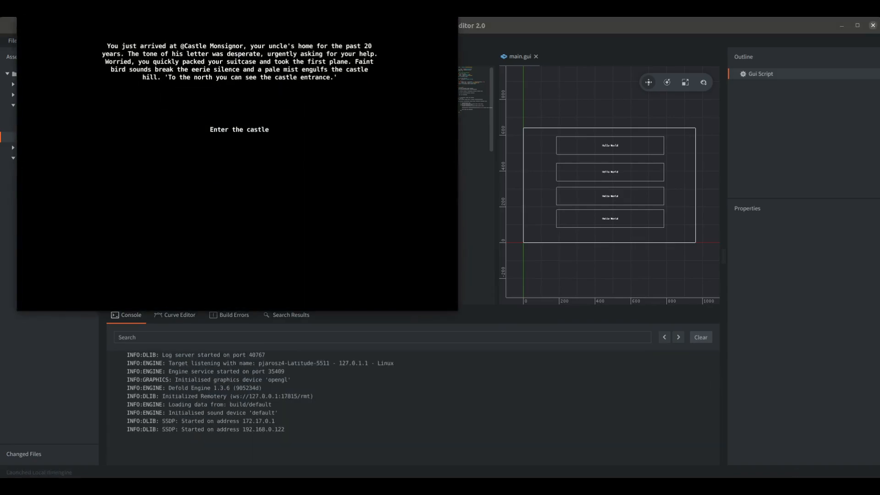
{"action": "left_click", "coordinate": [239, 129]}
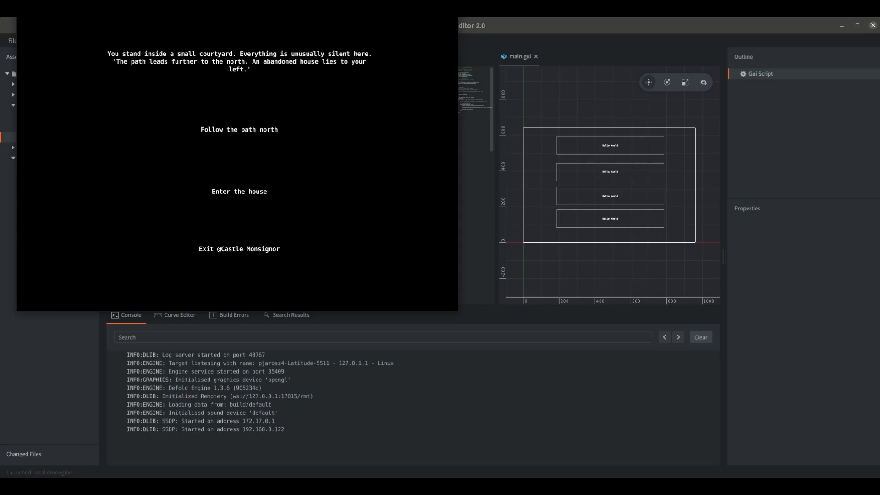
{"action": "left_click", "coordinate": [238, 191]}
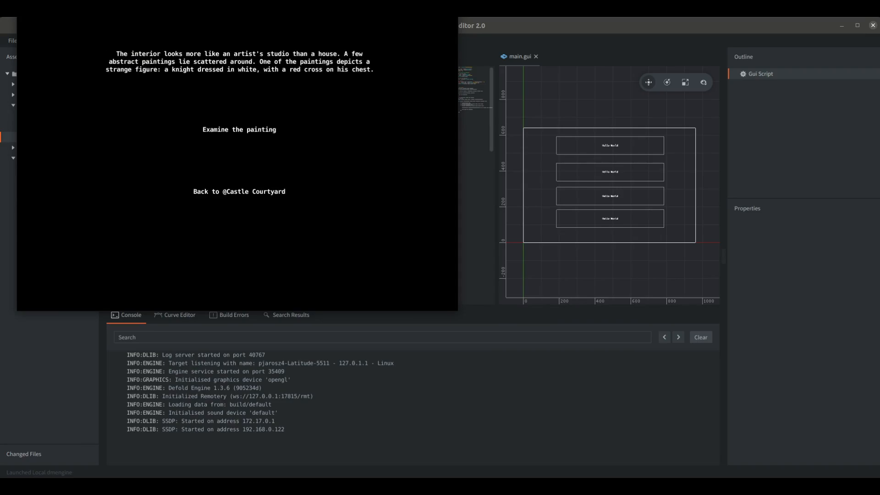
{"action": "left_click", "coordinate": [239, 192]}
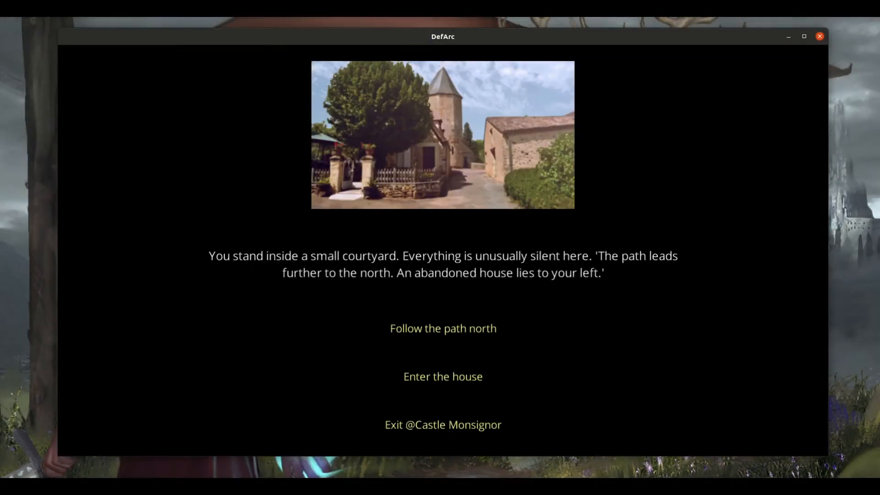
- Choose Enter the house, Examine the painting, Step back, then Back to Castle Courtyard
{"action": "left_click", "coordinate": [442, 376]}
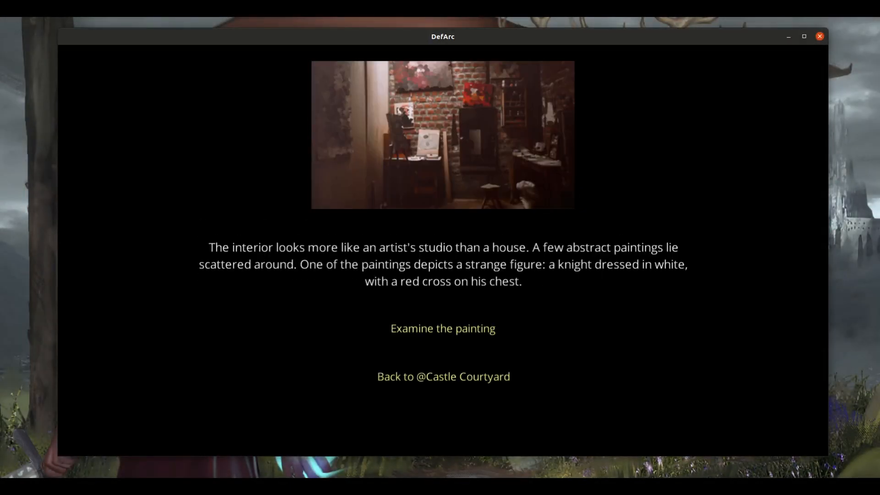
{"action": "left_click", "coordinate": [443, 328]}
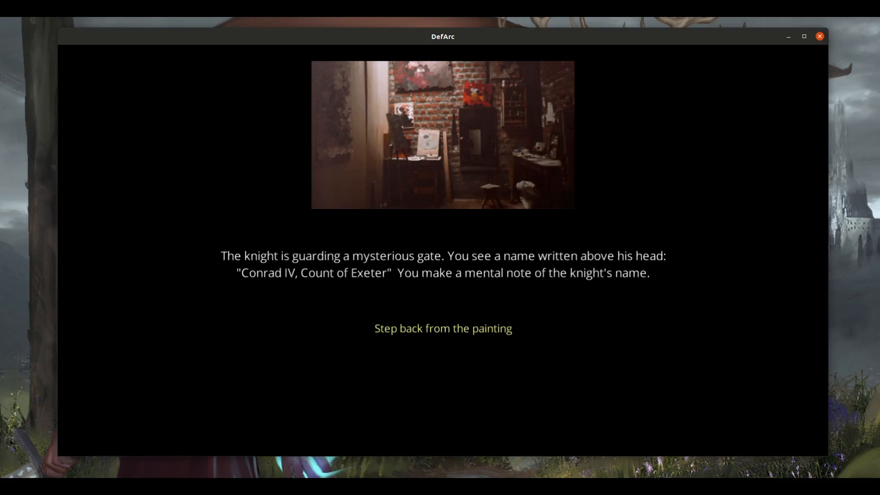
{"action": "left_click", "coordinate": [443, 328]}
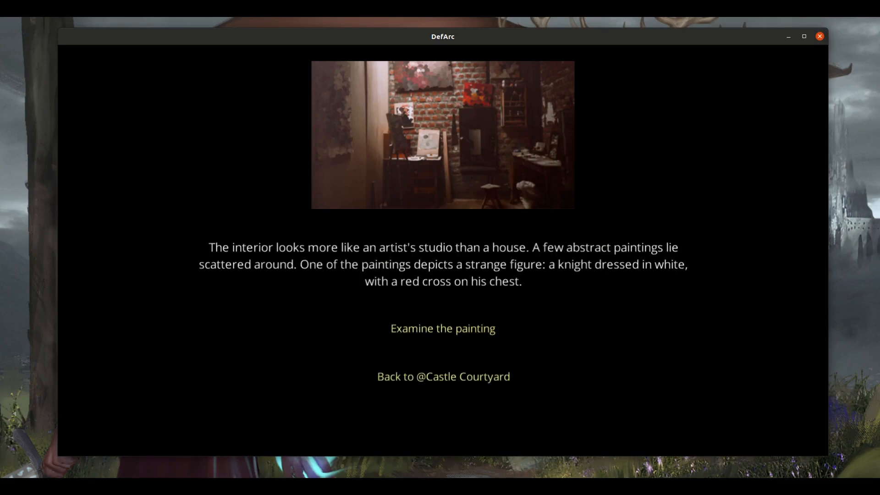
{"action": "left_click", "coordinate": [443, 376]}
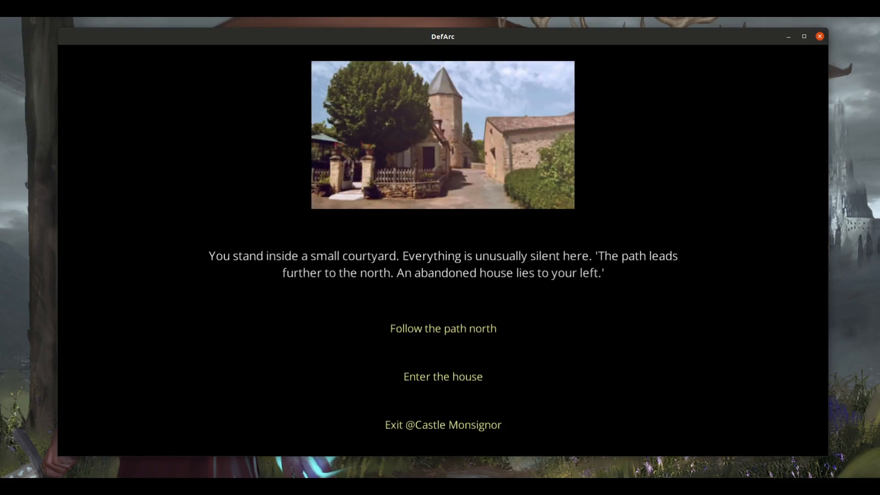